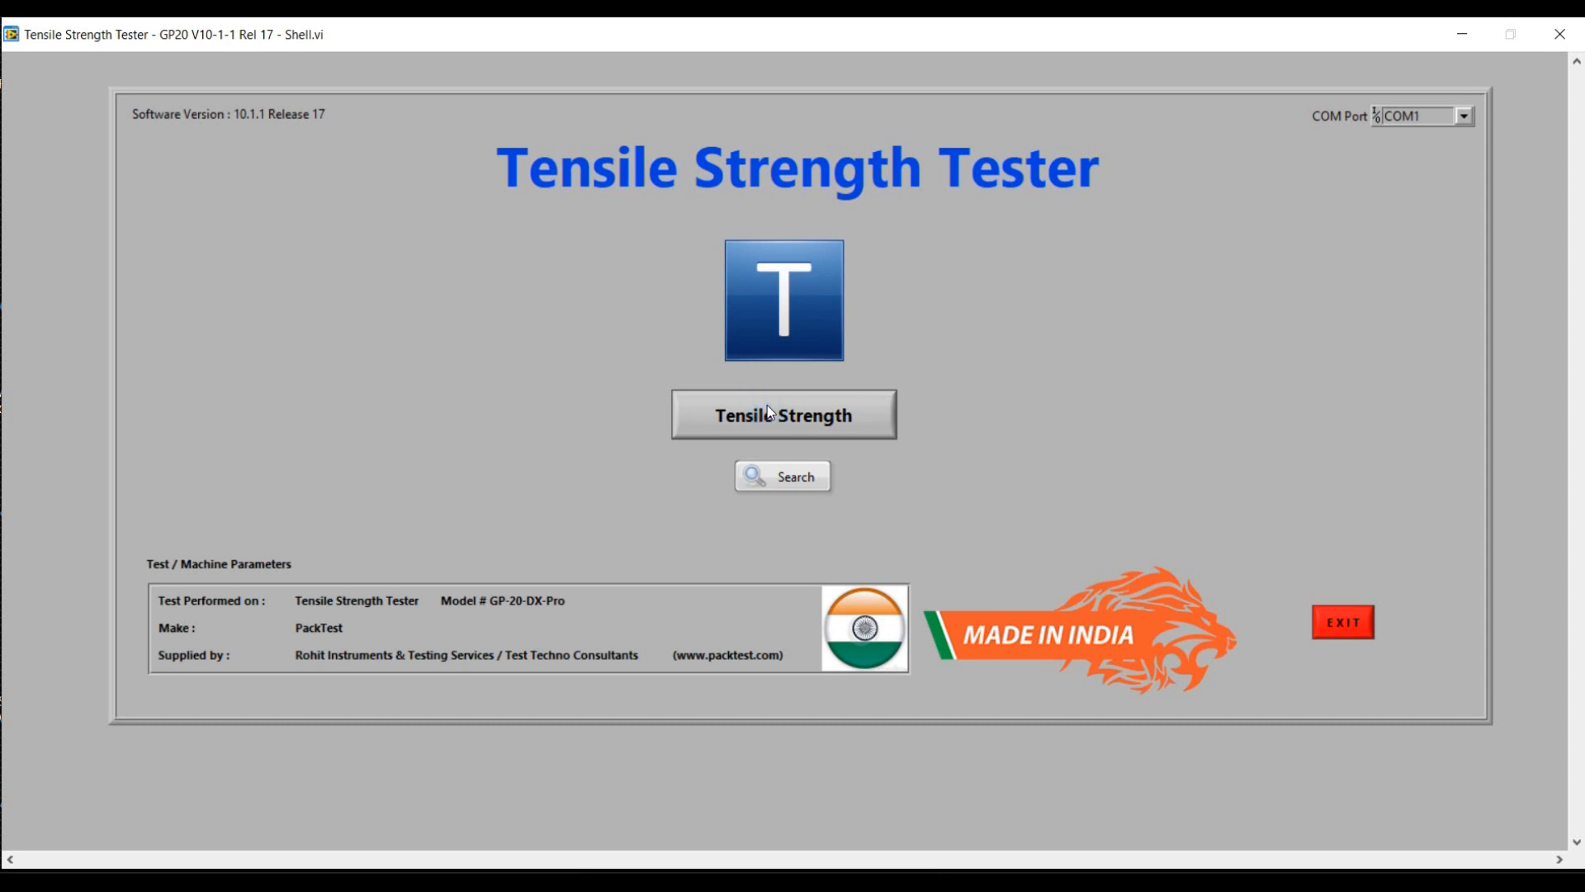
- Begin a Tensile Strength test and review the prefilled item code and 90% breakpoint
left_click(783, 414)
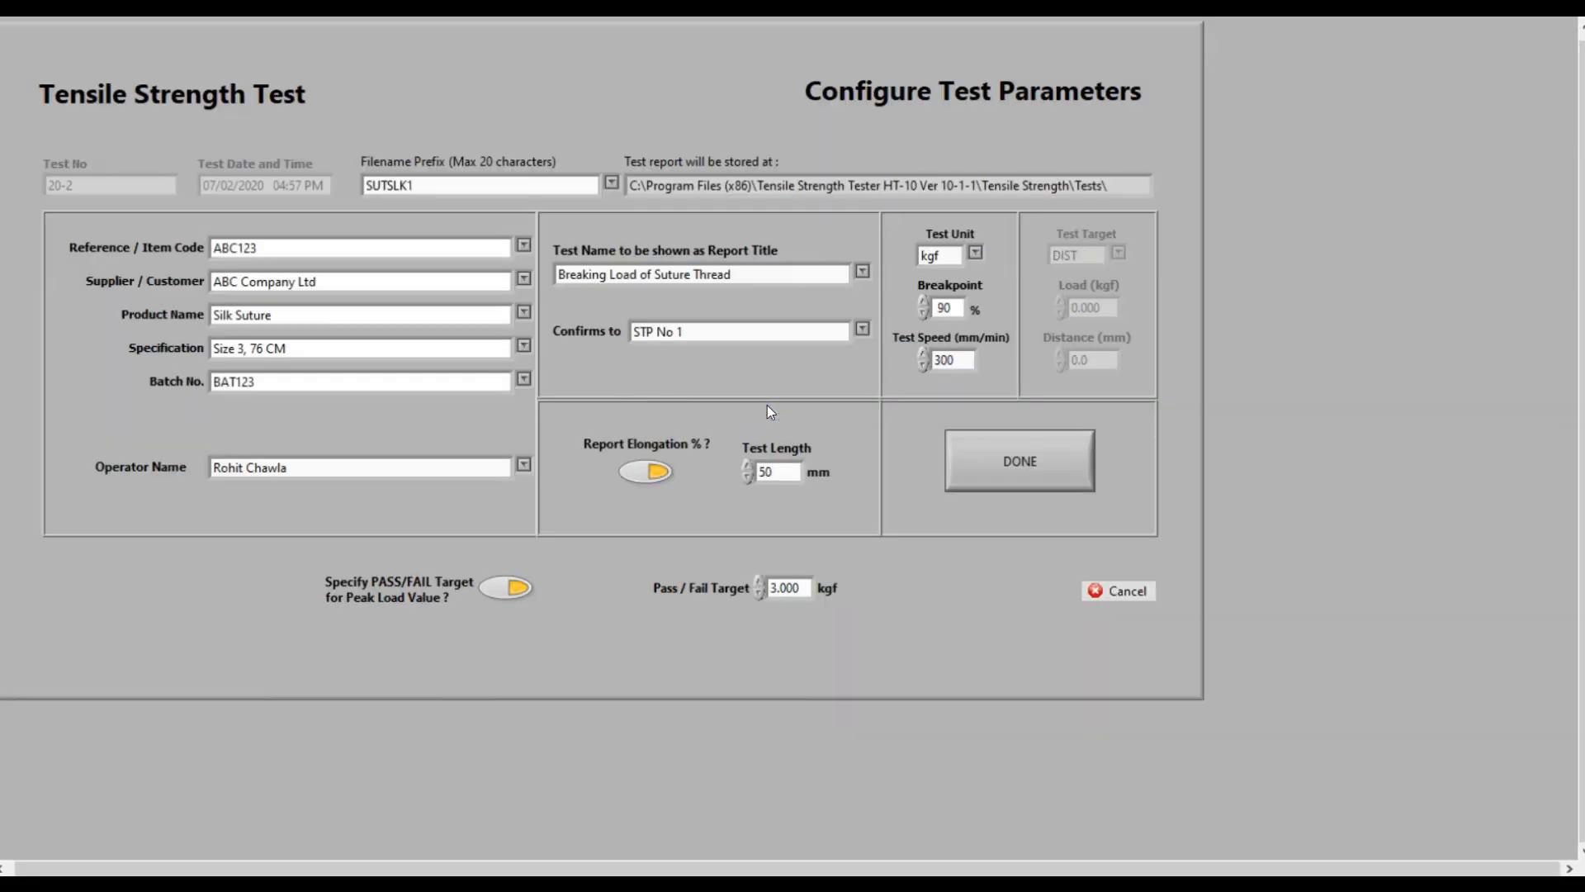
left_click(475, 185)
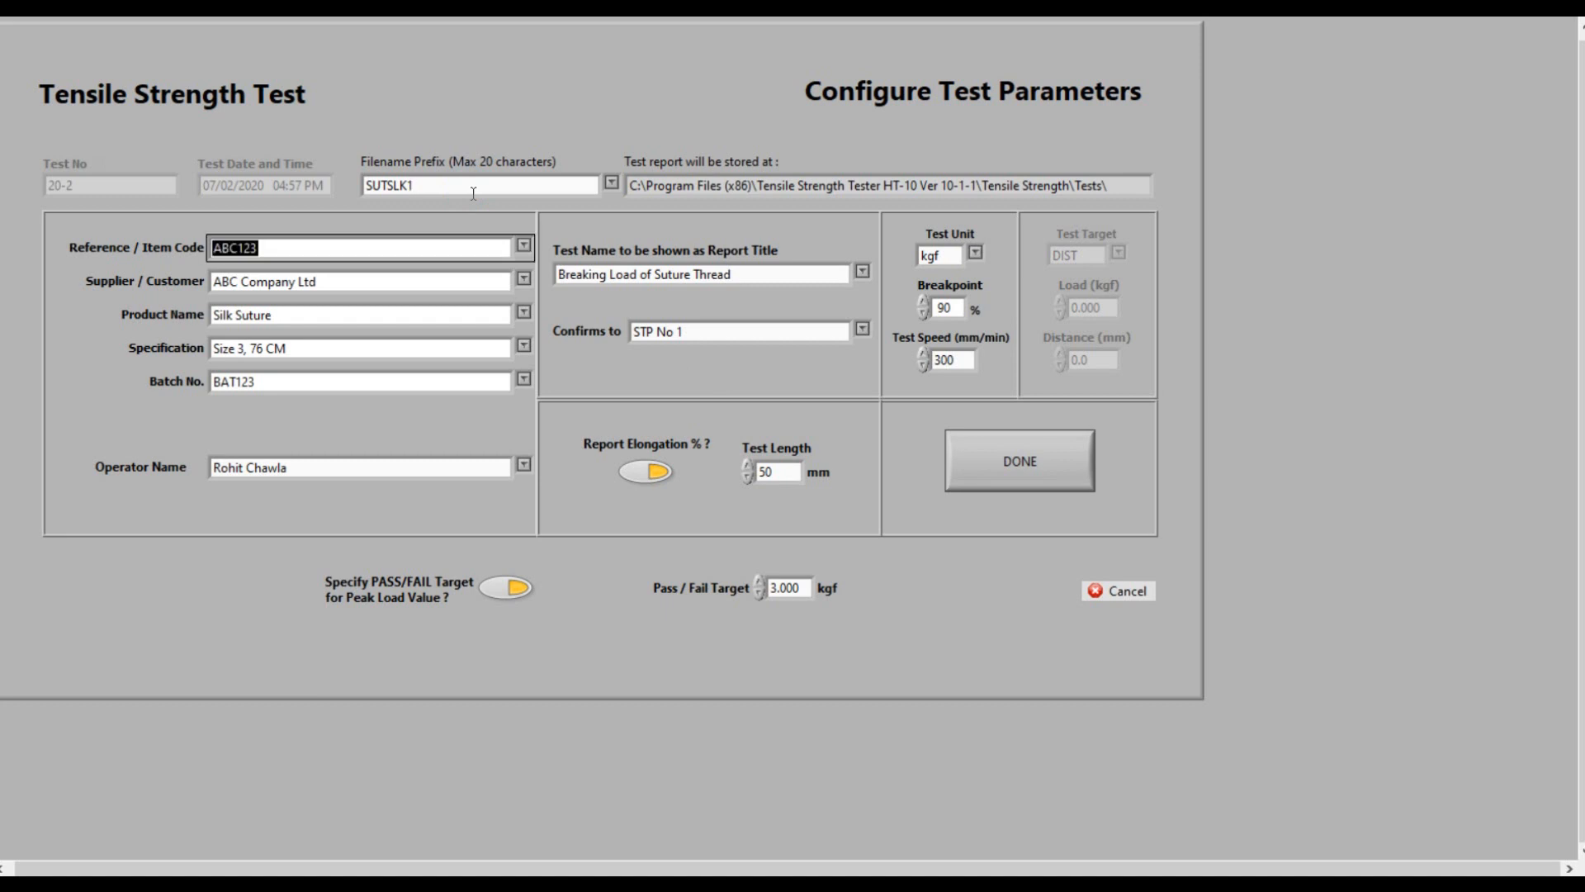
left_click(524, 246)
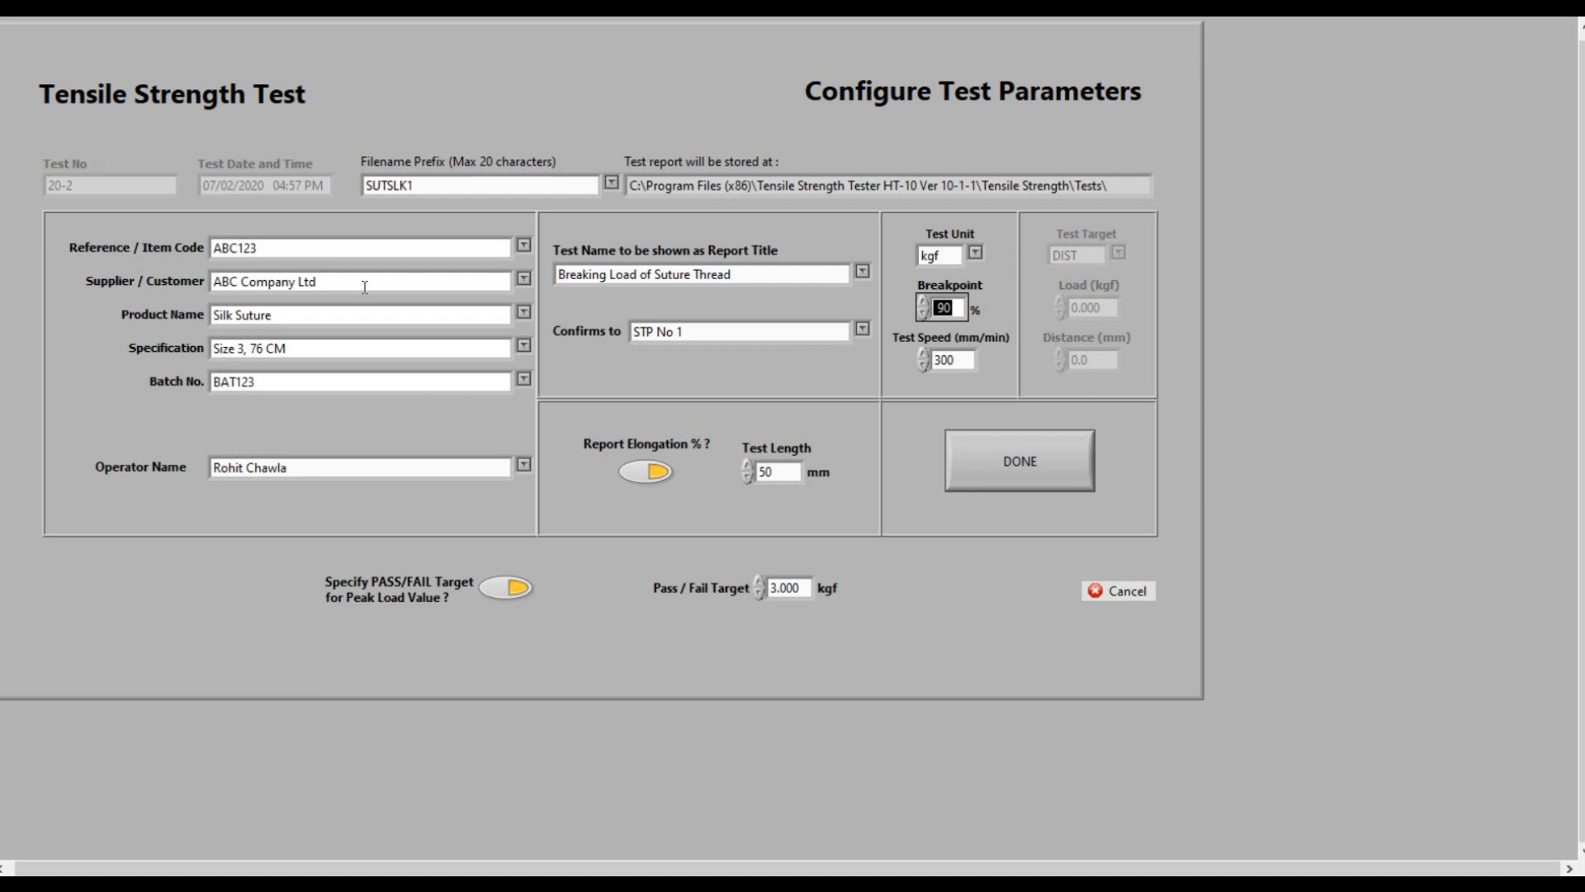
left_click(774, 470)
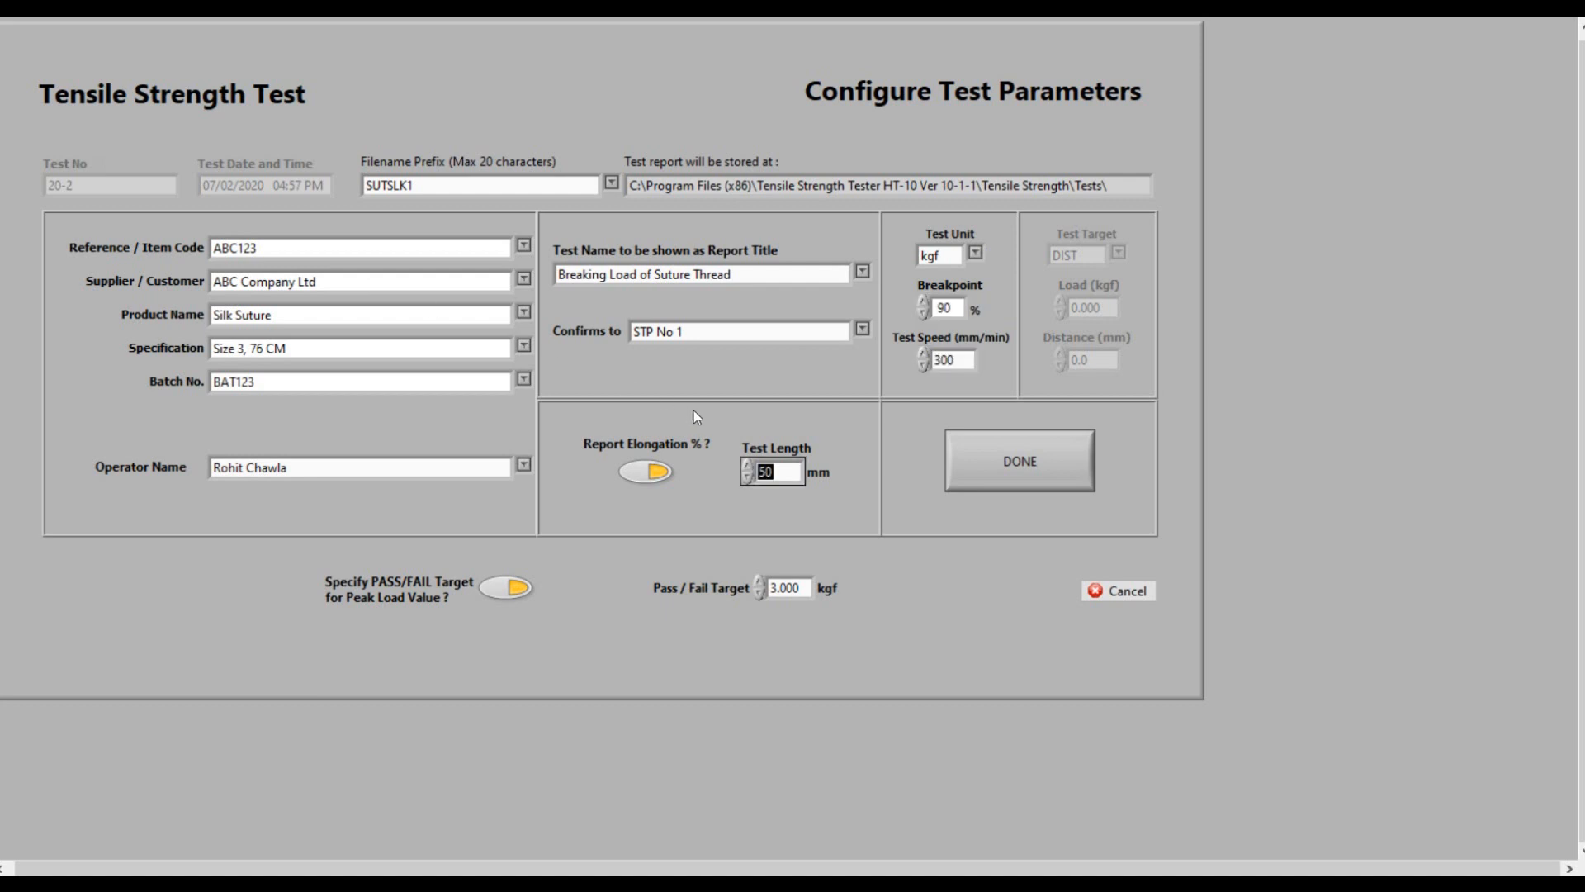
left_click(644, 470)
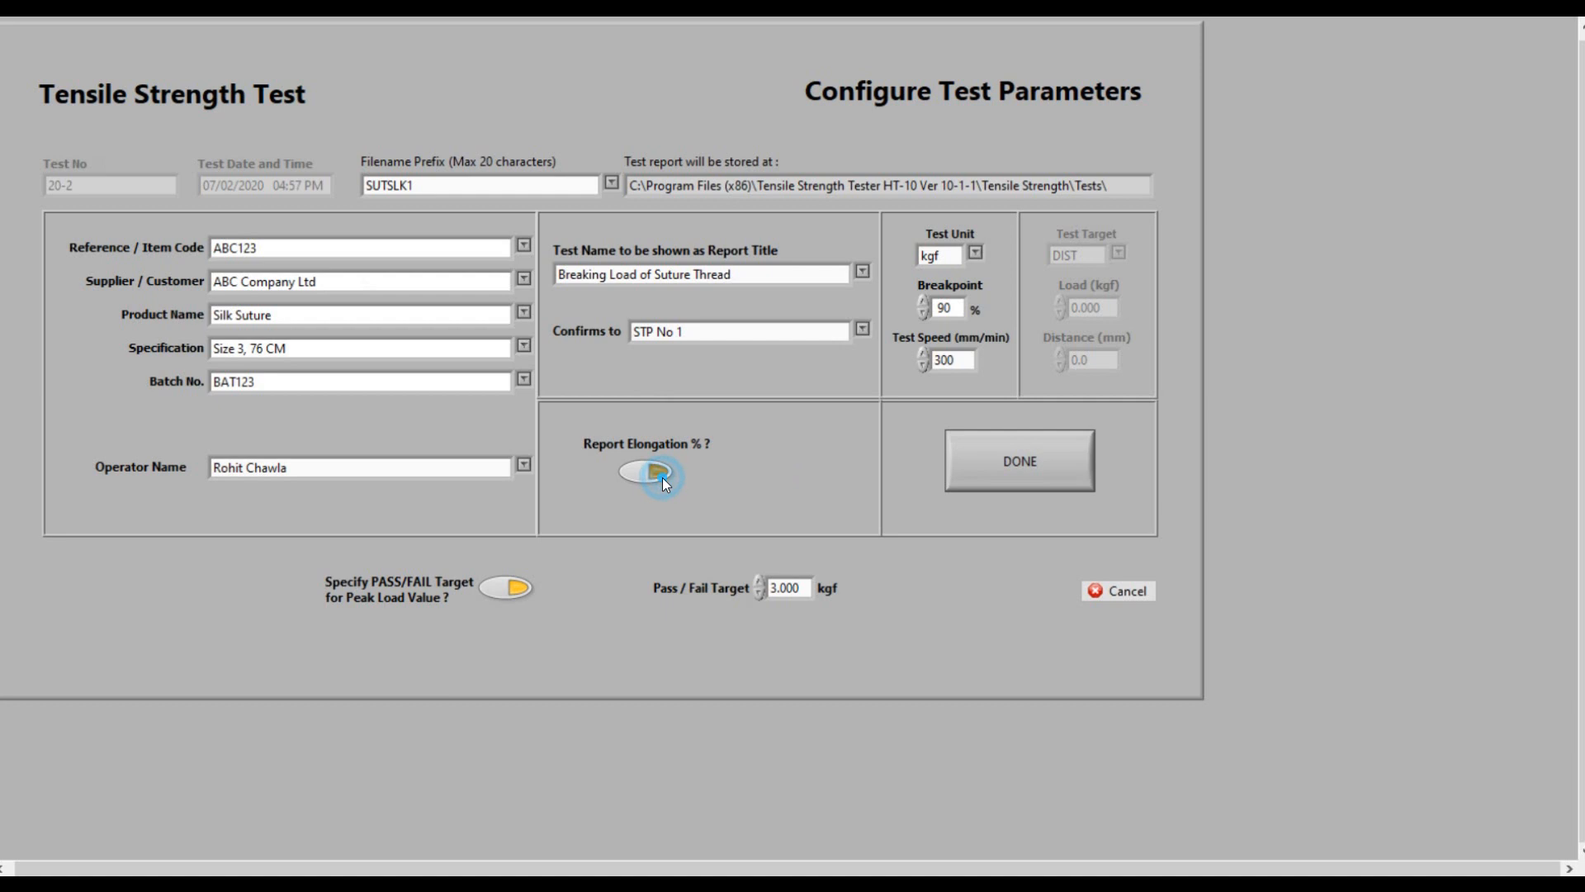
left_click(642, 476)
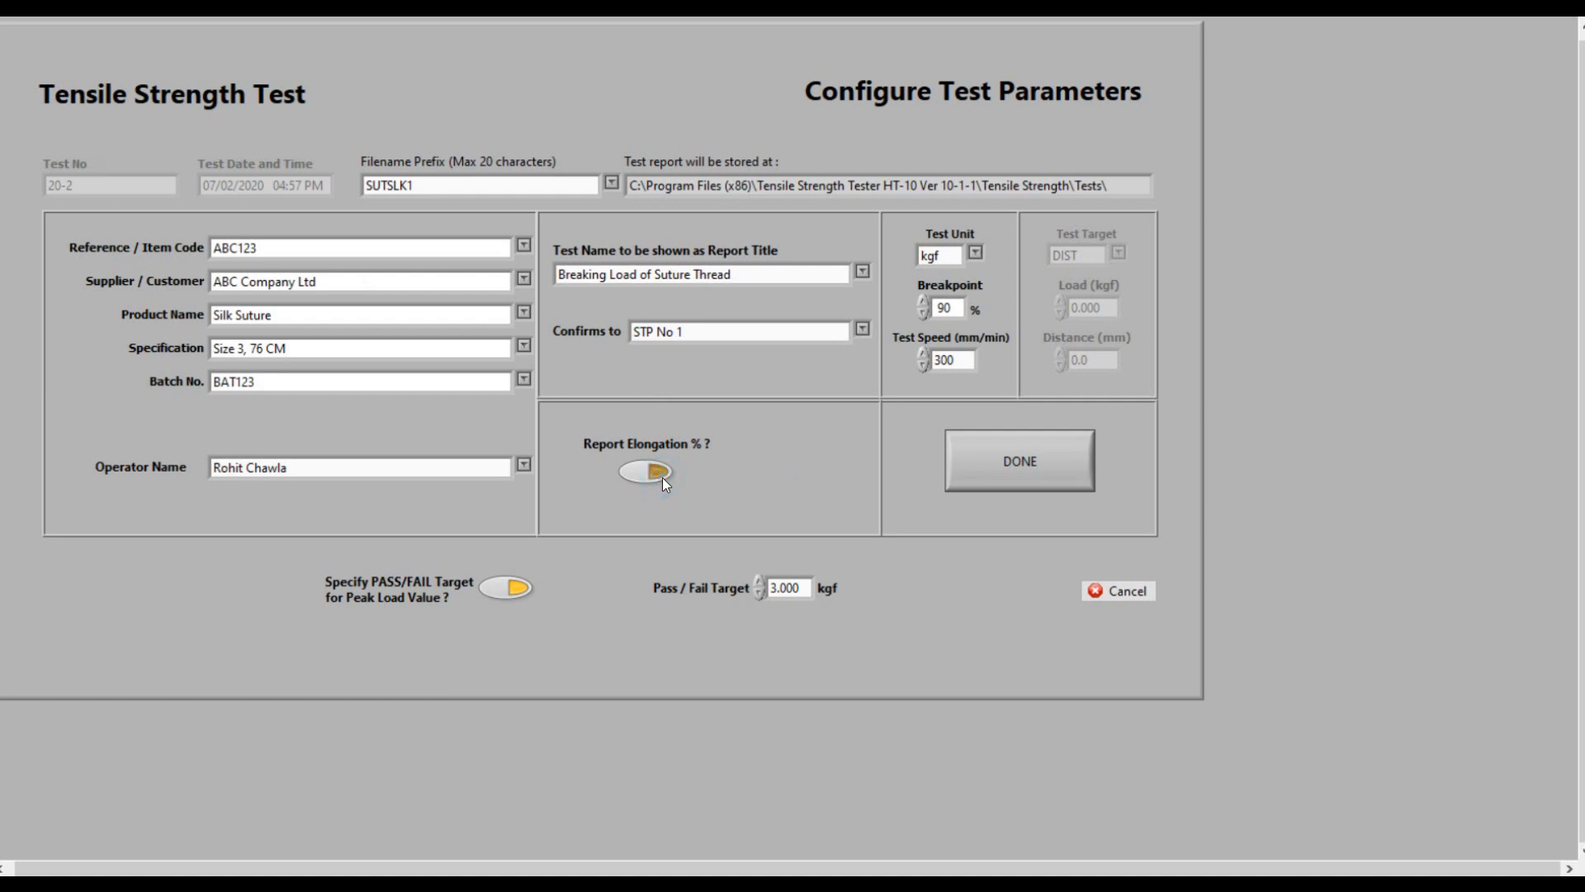
left_click(644, 472)
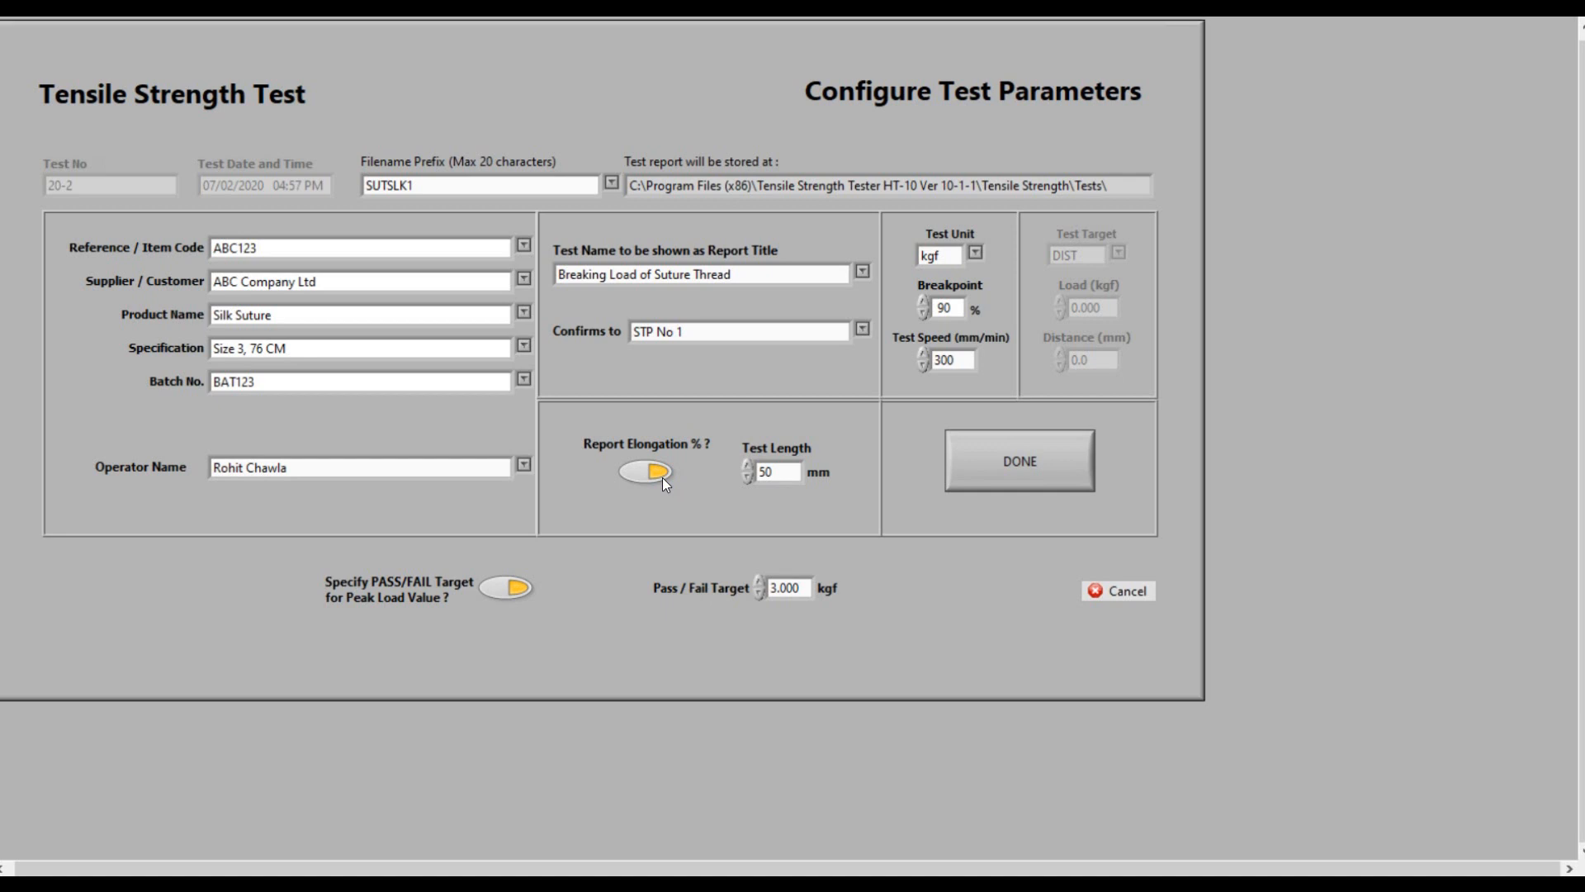
mouse_move(601, 537)
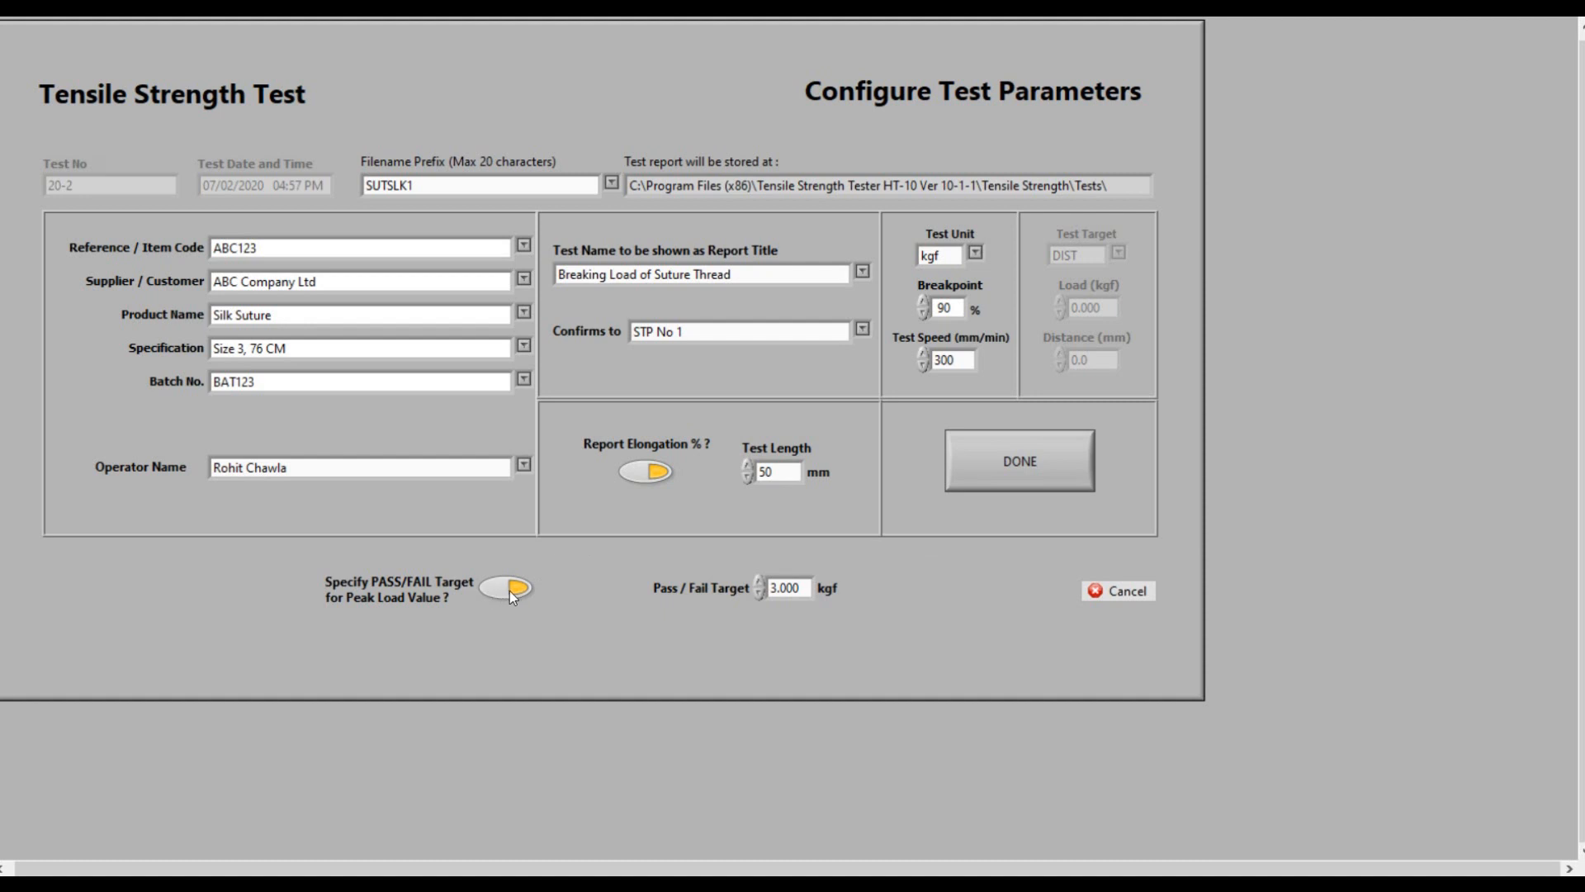
- Set the pass/fail peak-load target to 2.000 kgf and confirm the parameters to reach the live test screen
left_click(507, 589)
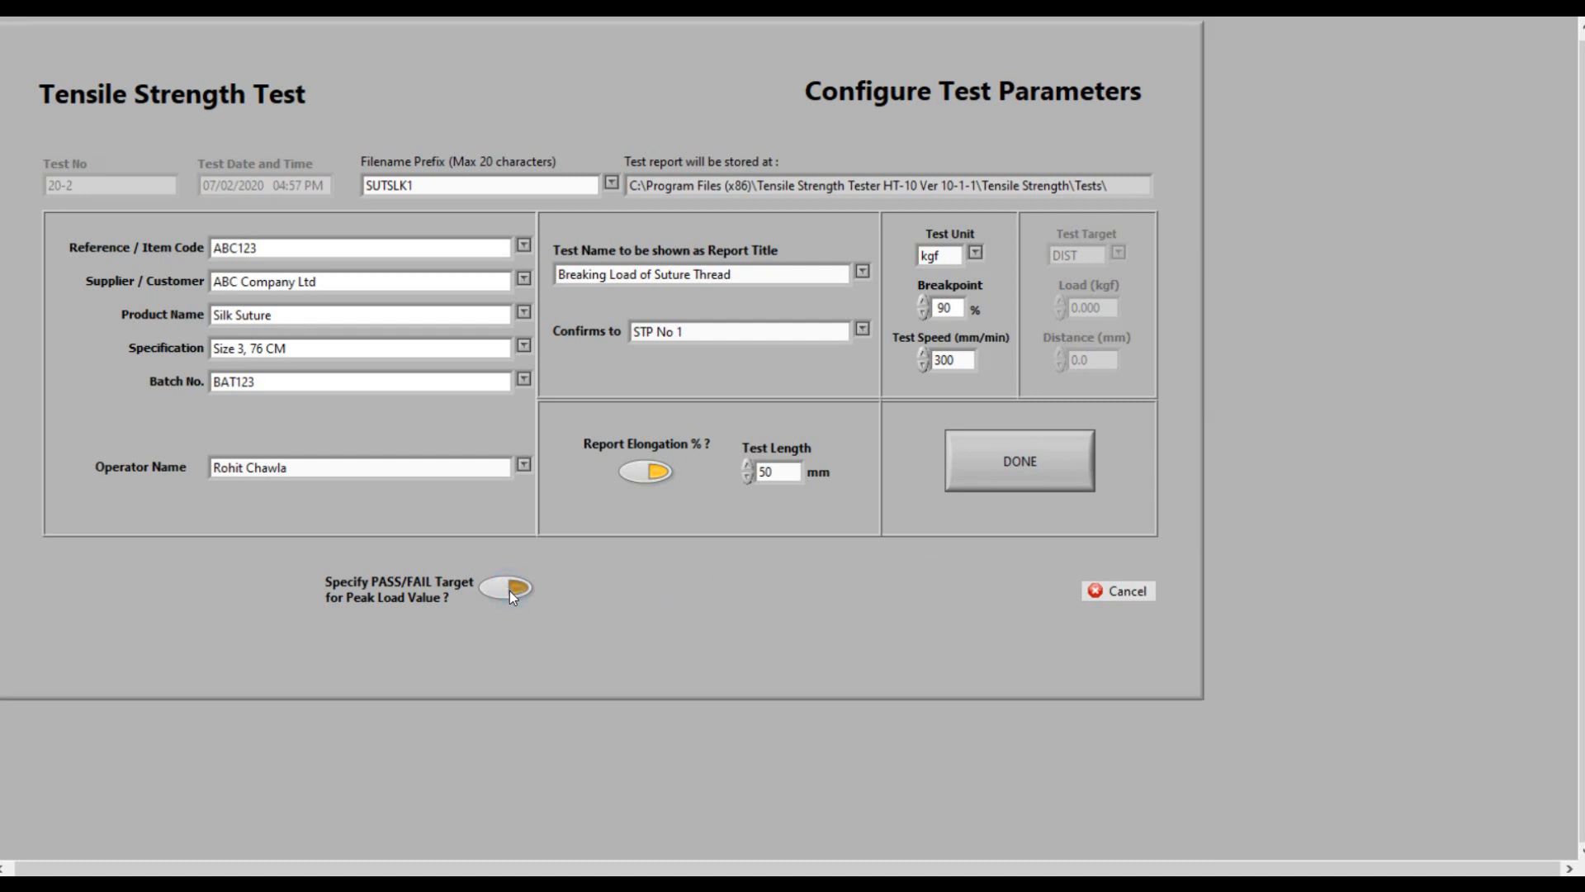
left_click(505, 588)
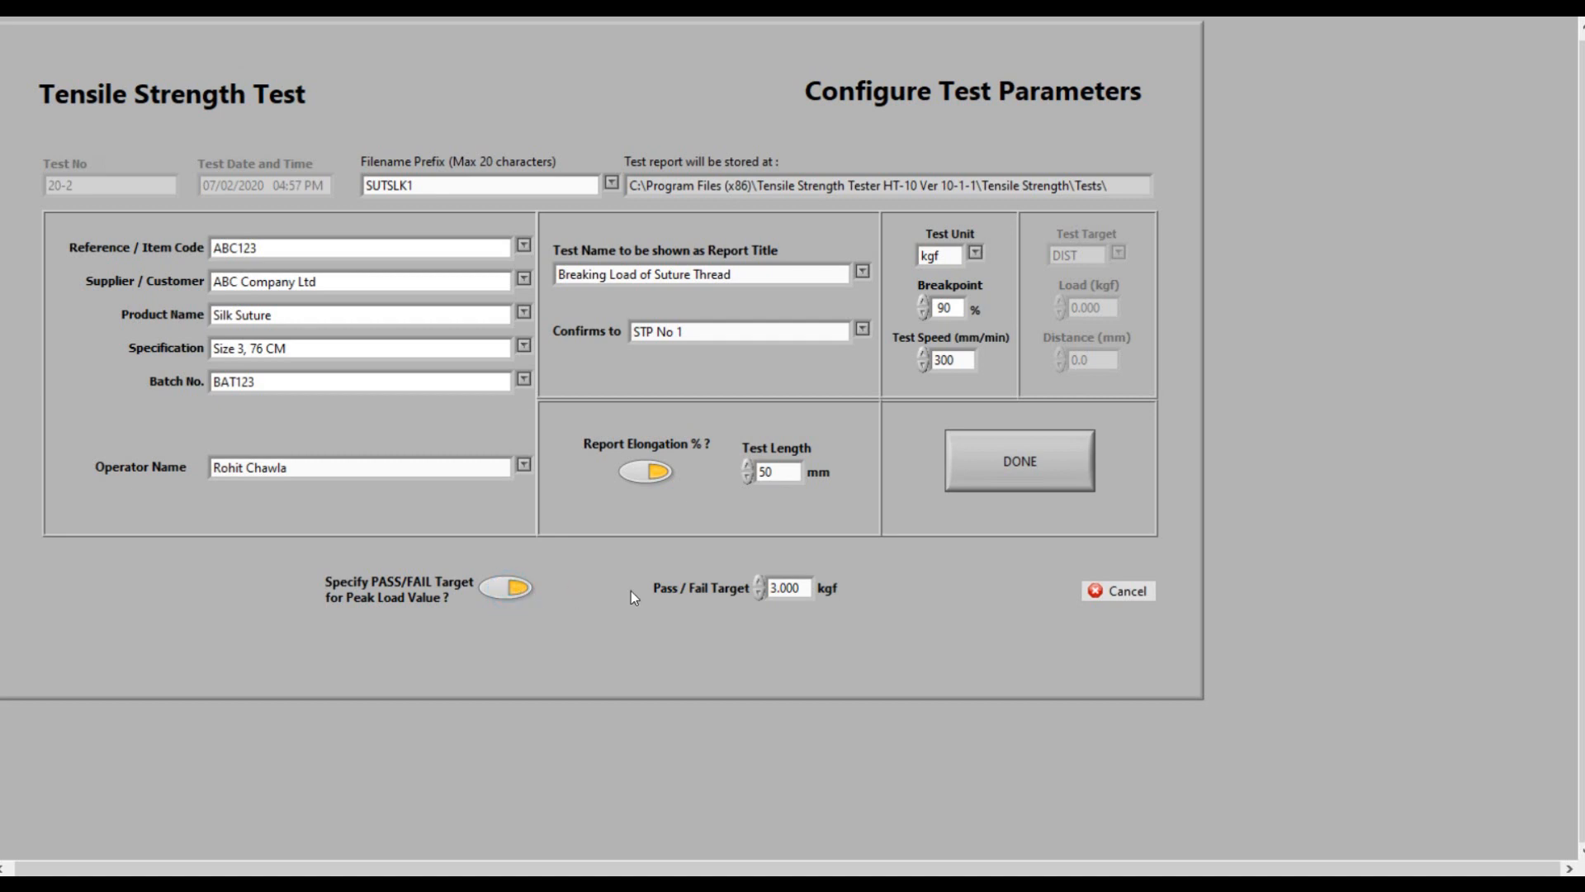
triple_click(786, 588)
type("2.000")
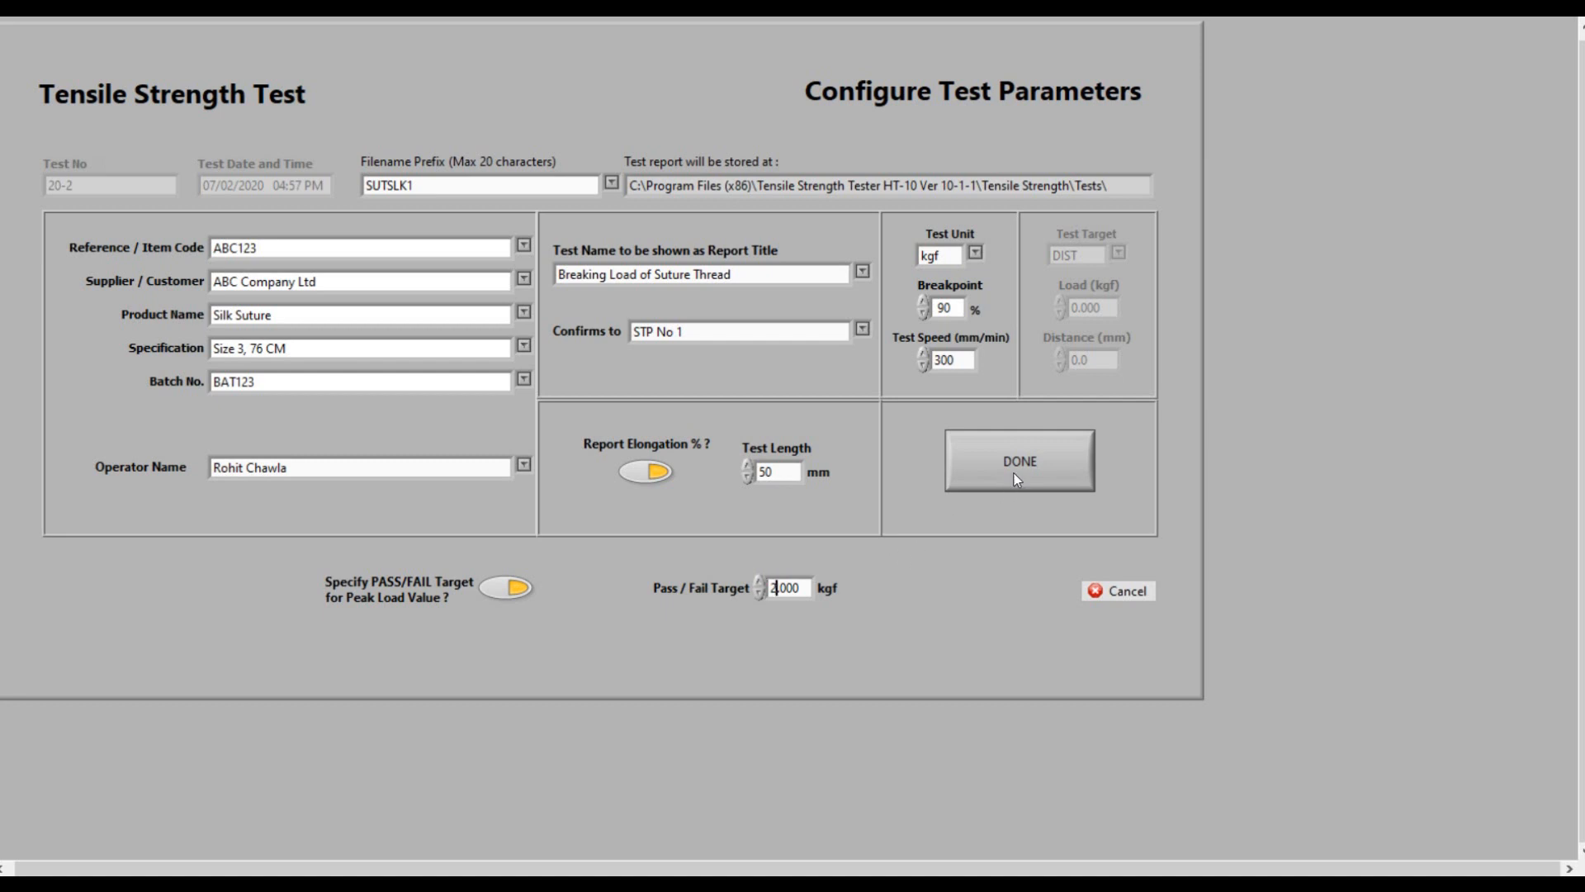
left_click(1019, 461)
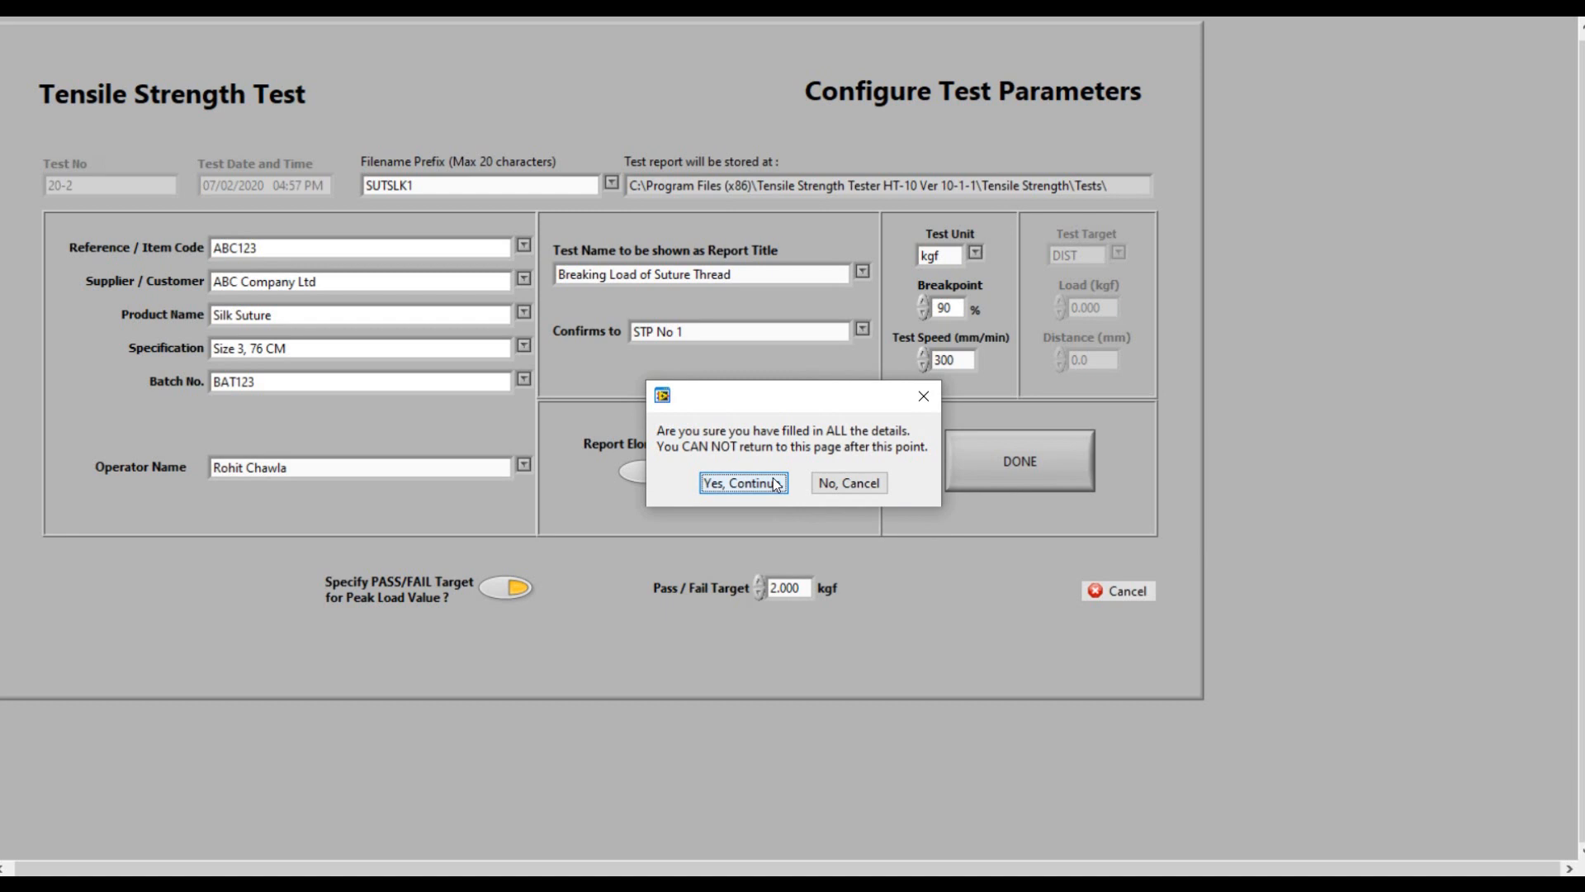
left_click(743, 483)
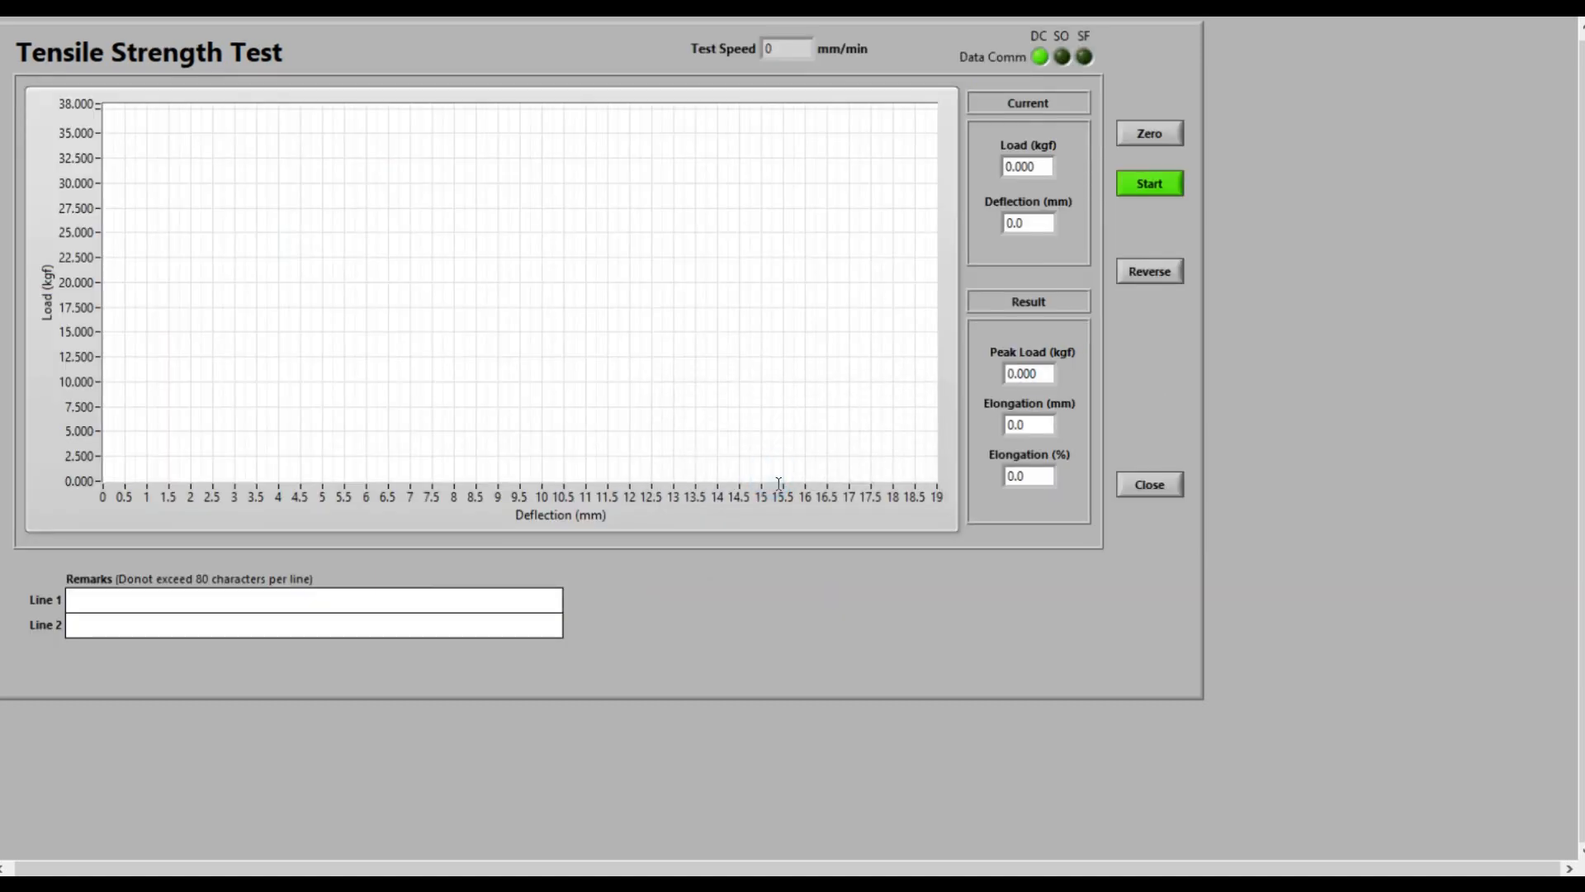
mouse_move(1057, 165)
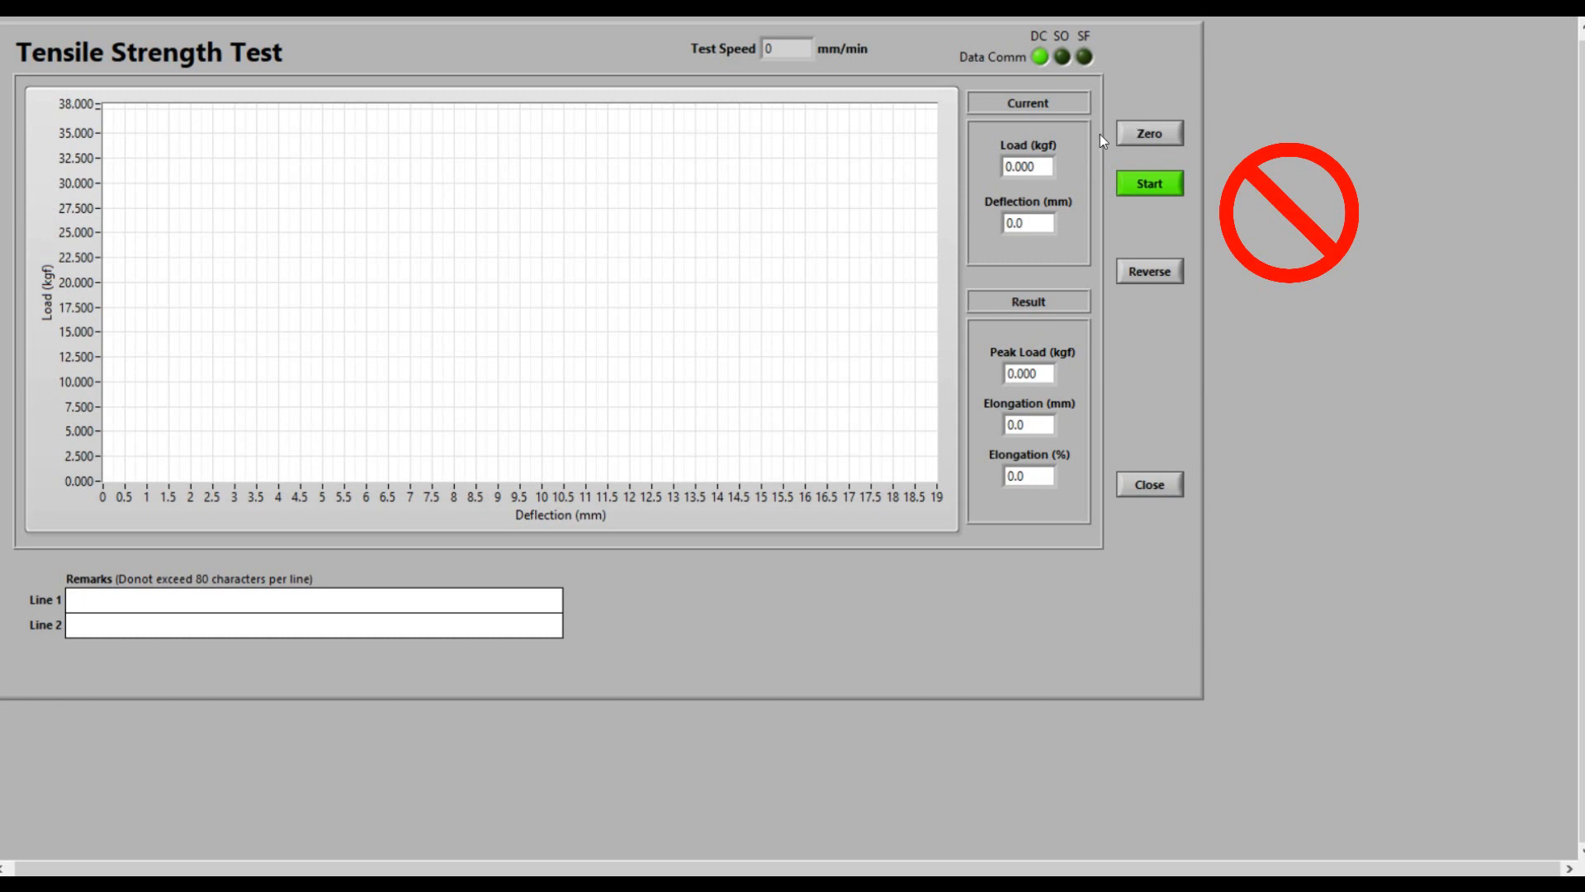
mouse_move(1169, 188)
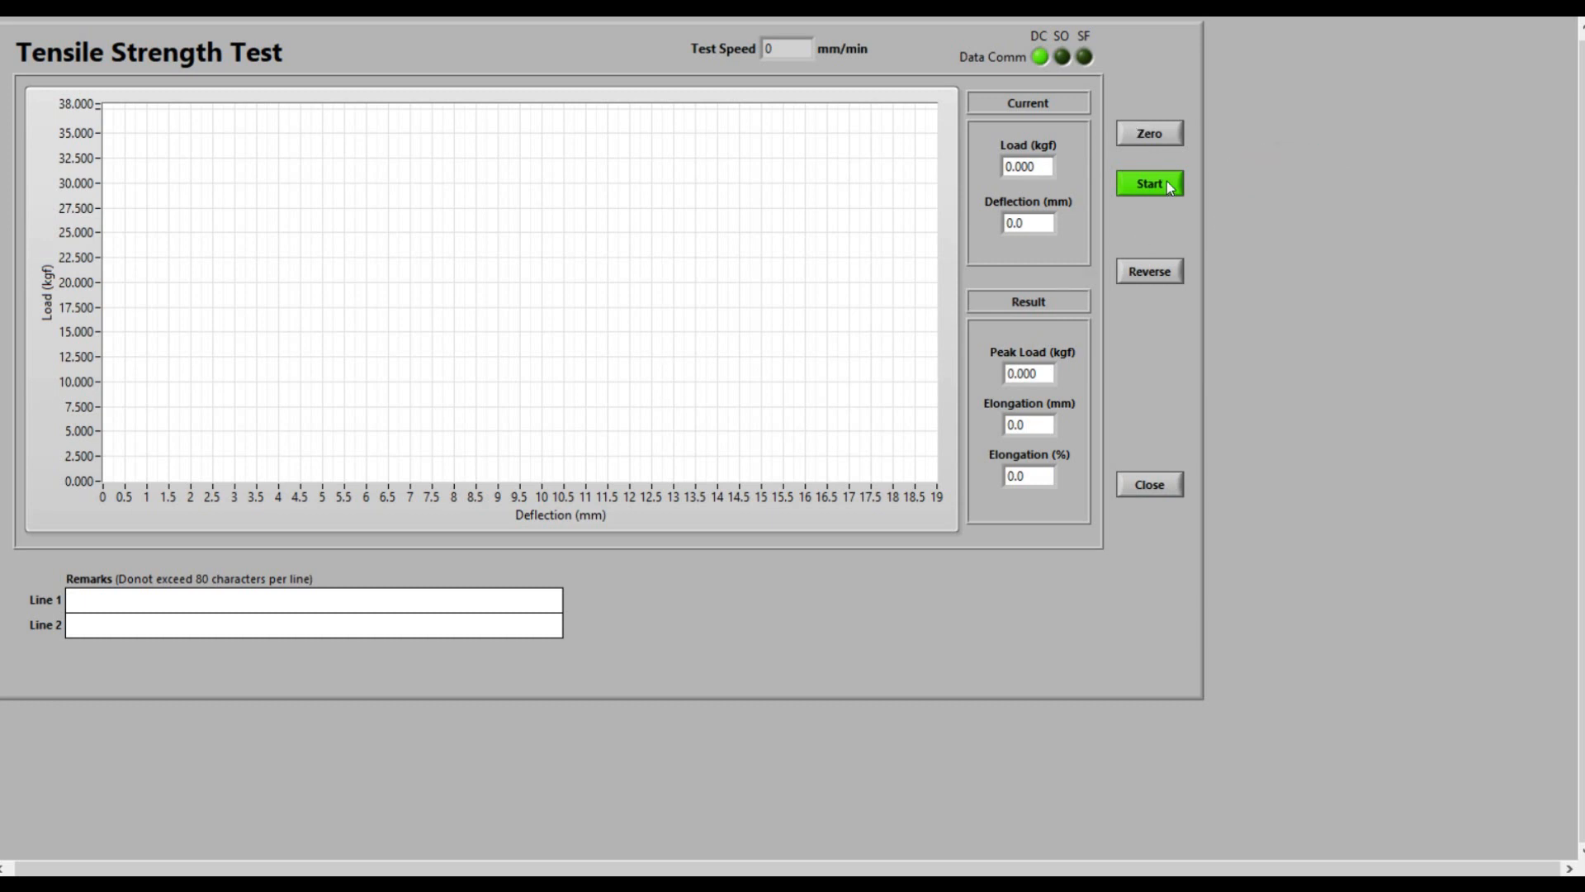
- Run the suture test to completion, recording 3.034 kgf peak load and 78% elongation
left_click(1149, 183)
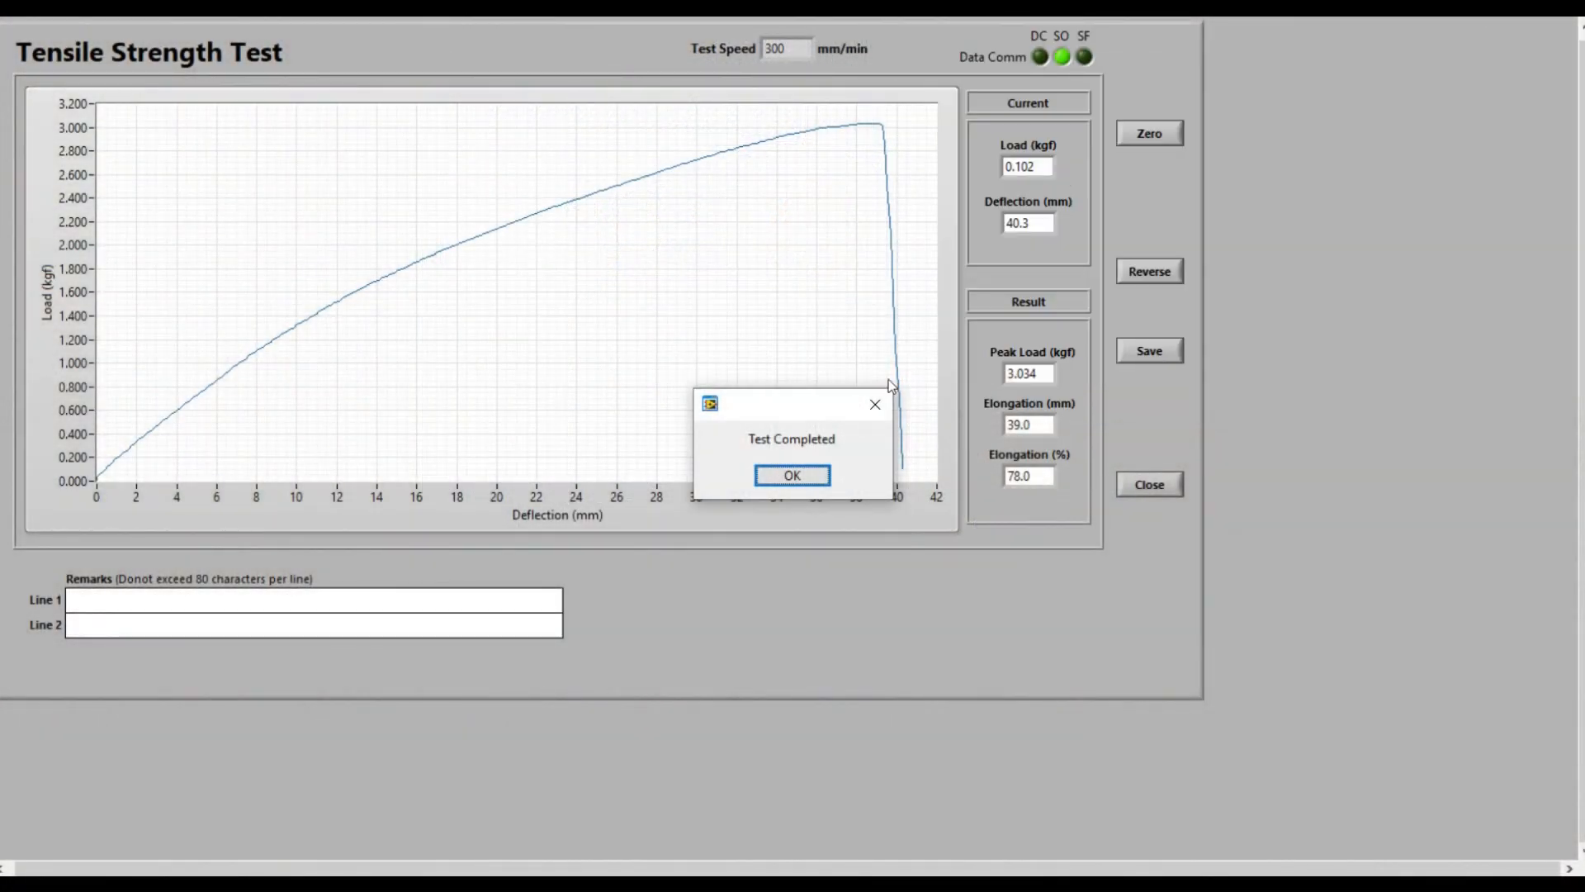
- Acknowledge test completion and save the results as a PDF report
left_click(791, 476)
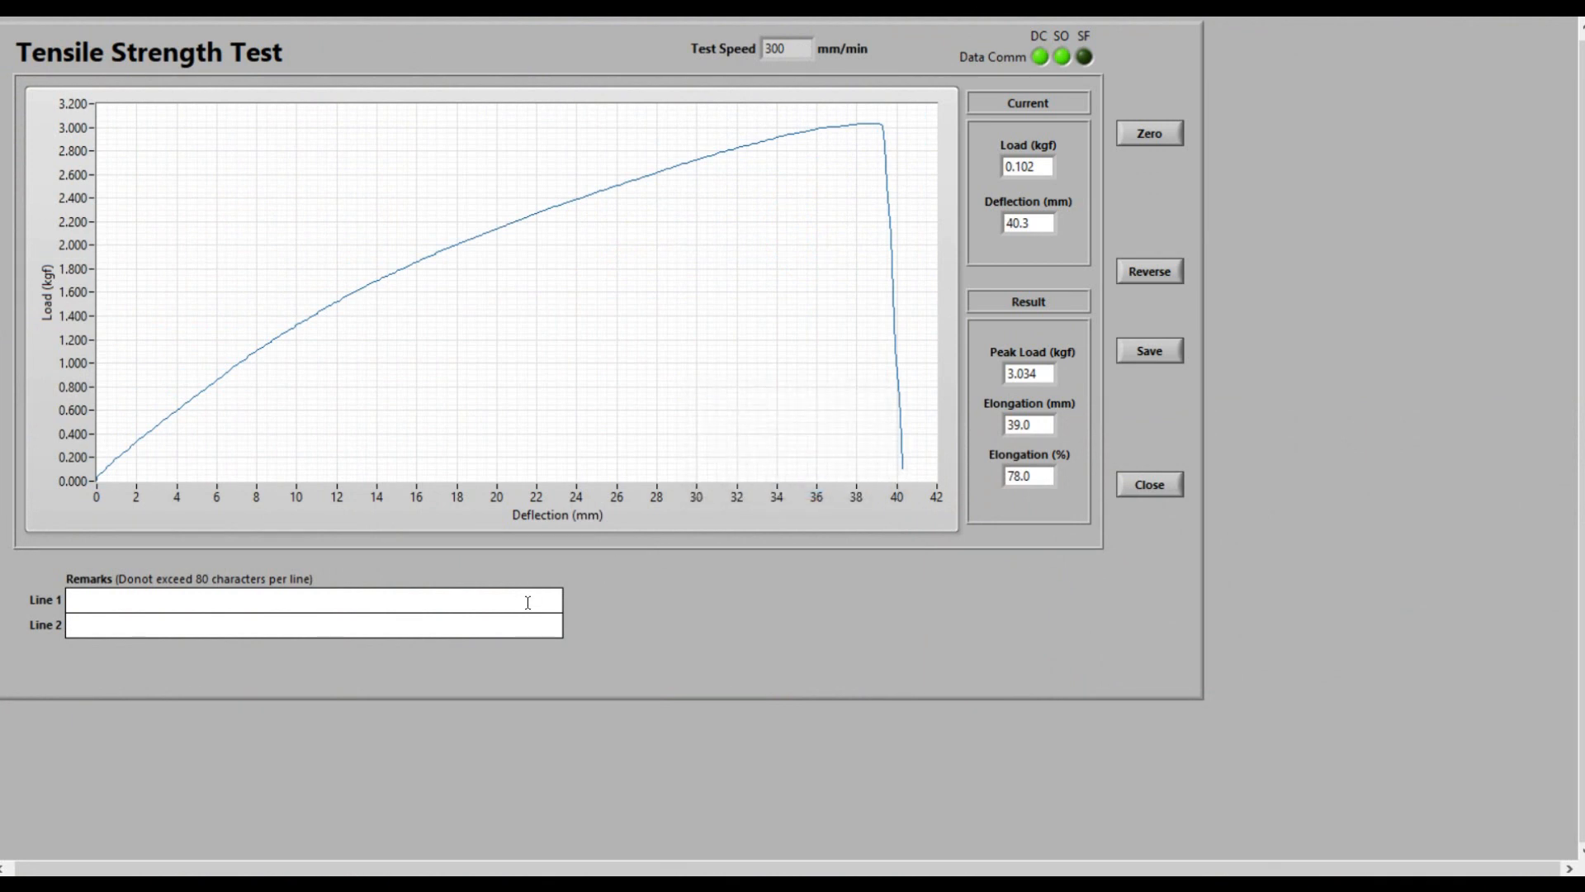
left_click(304, 598)
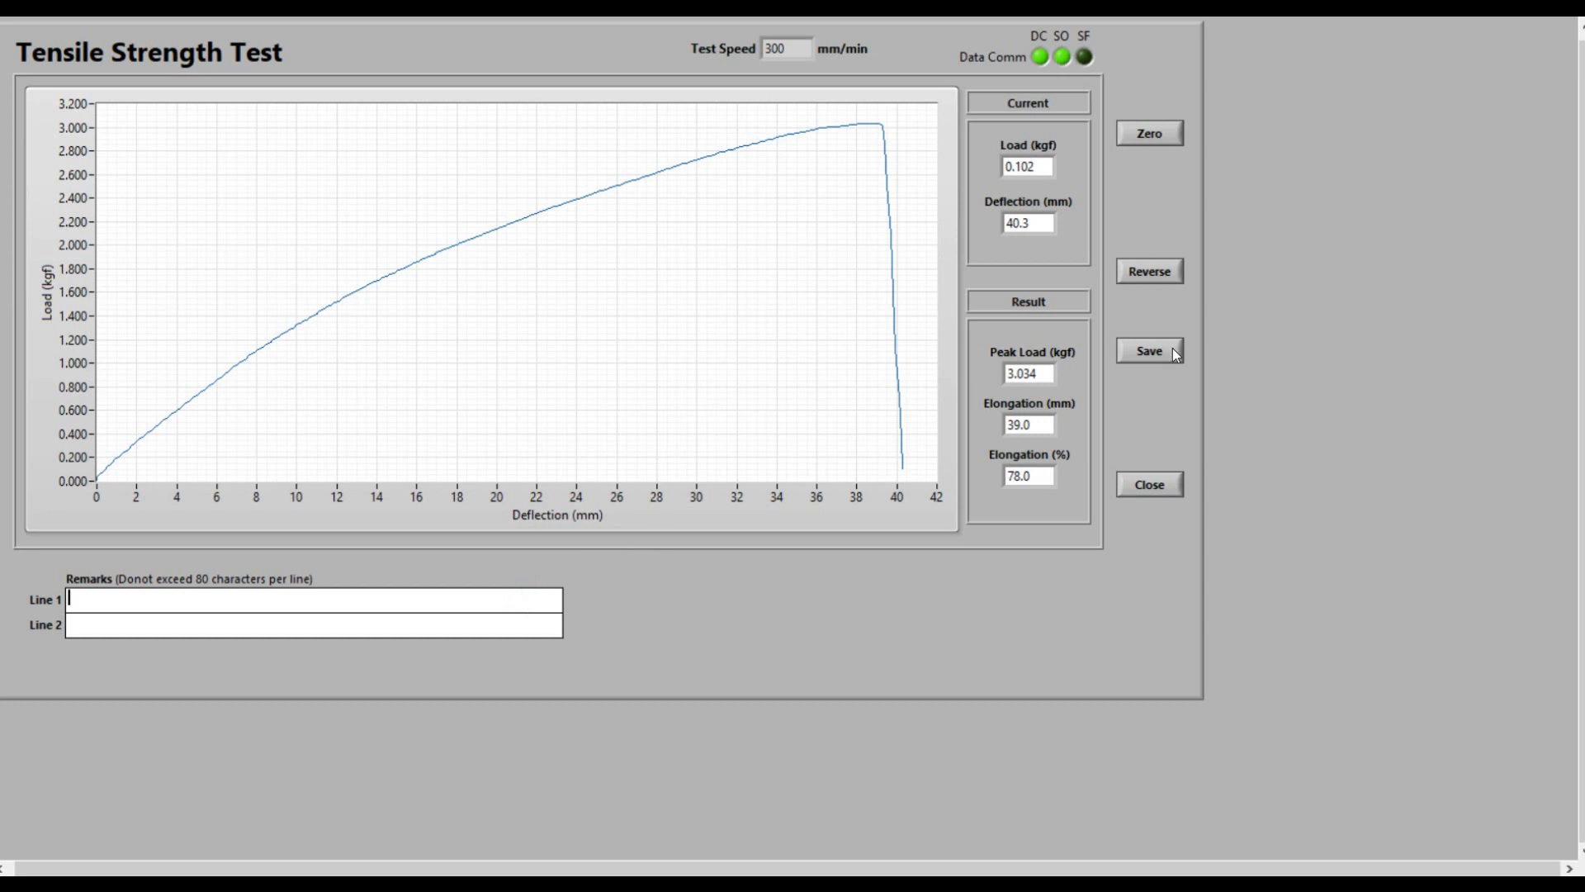
left_click(1147, 483)
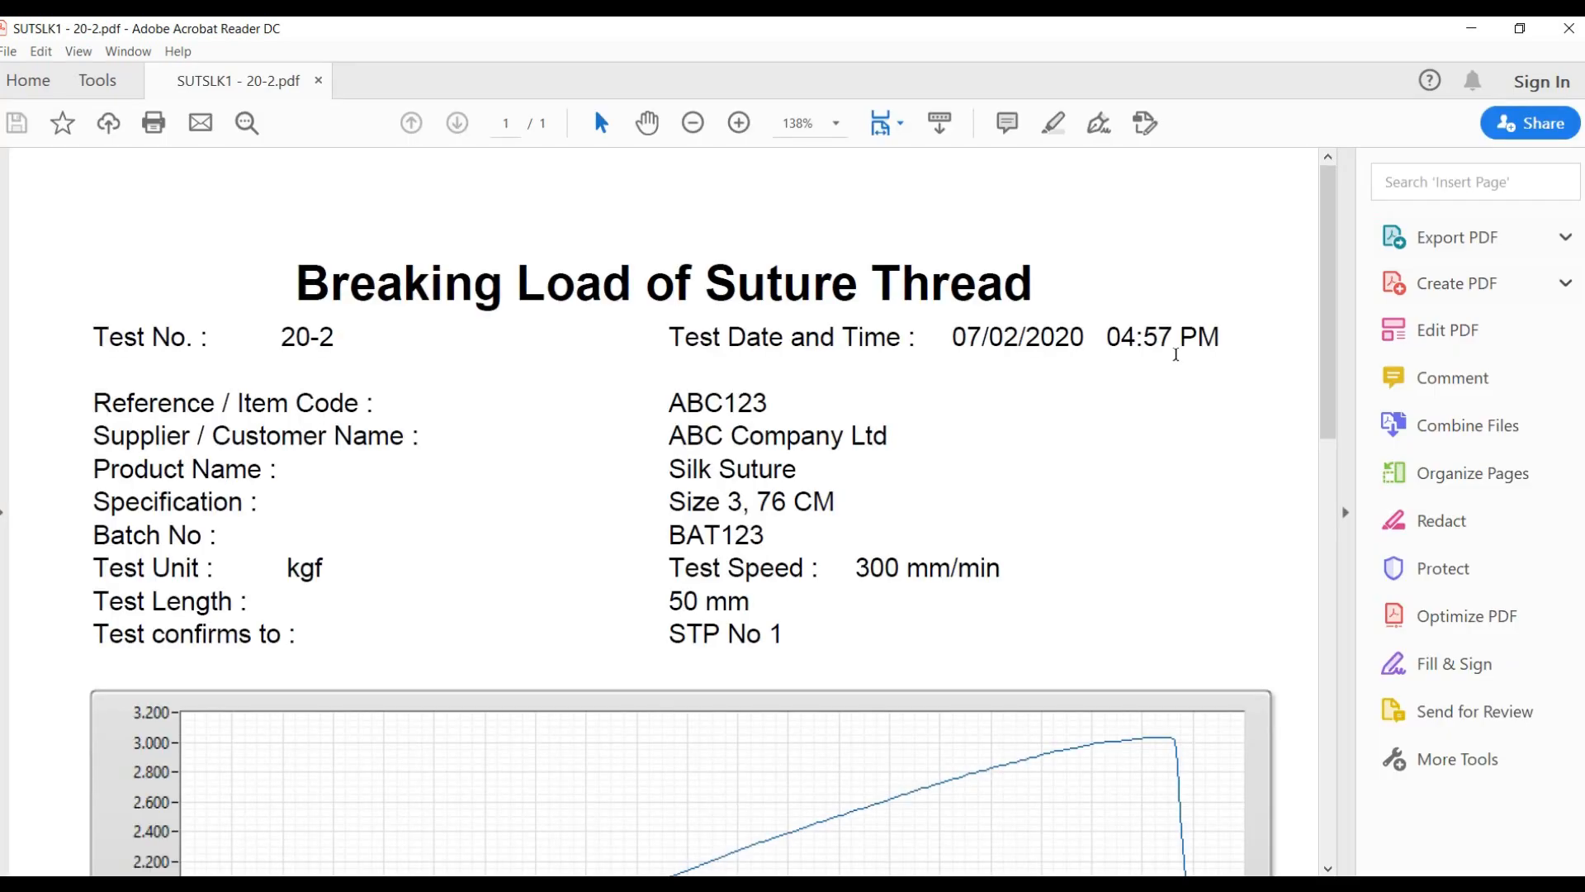
scroll("down", 3)
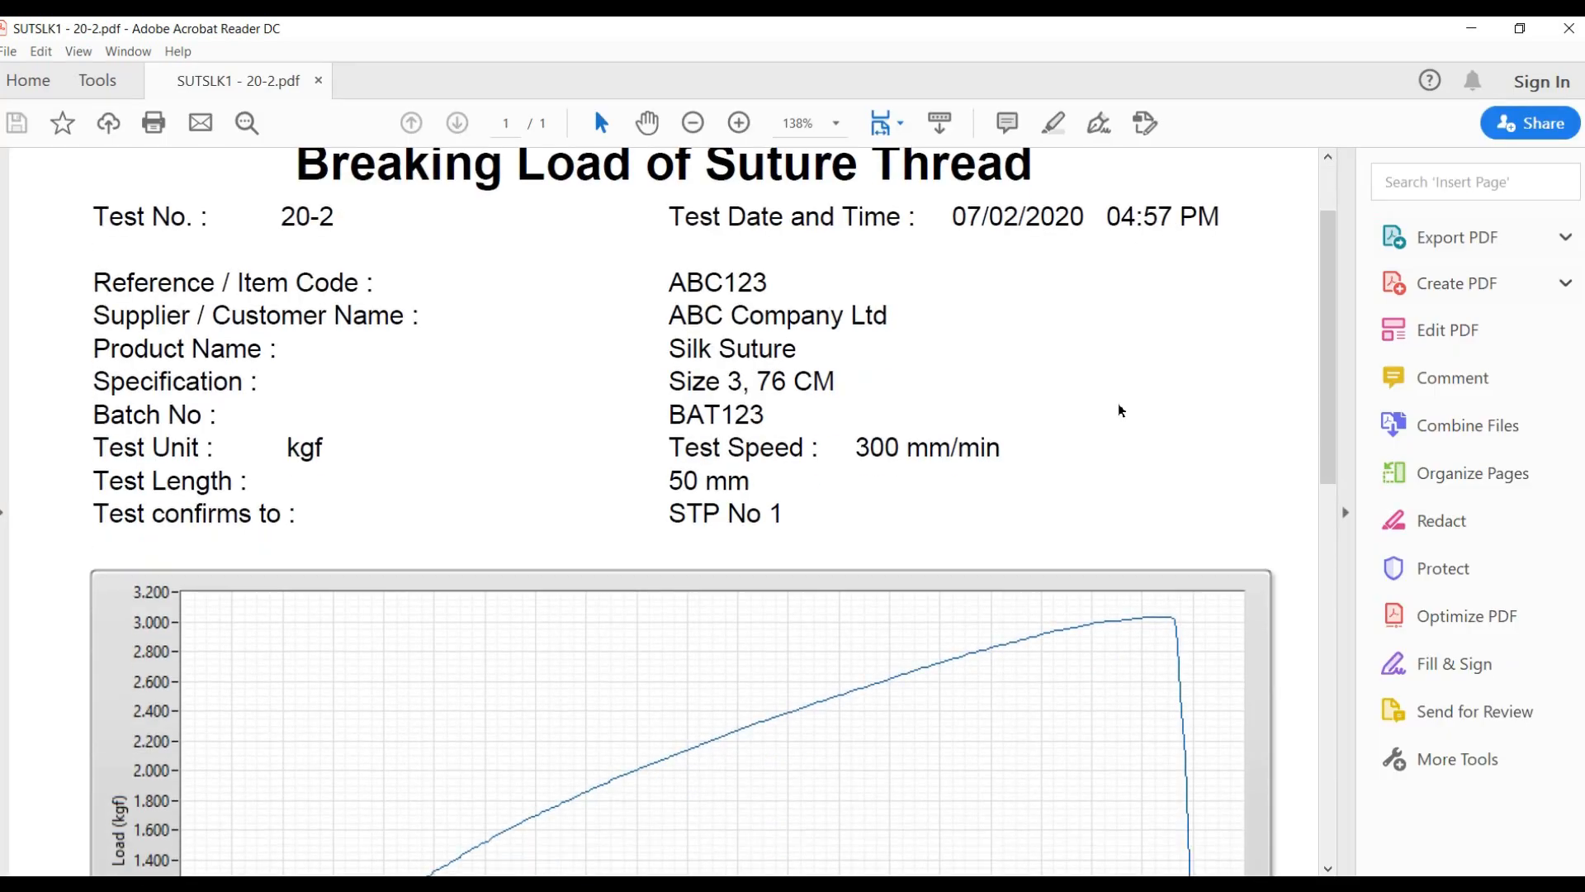
scroll("down", 3)
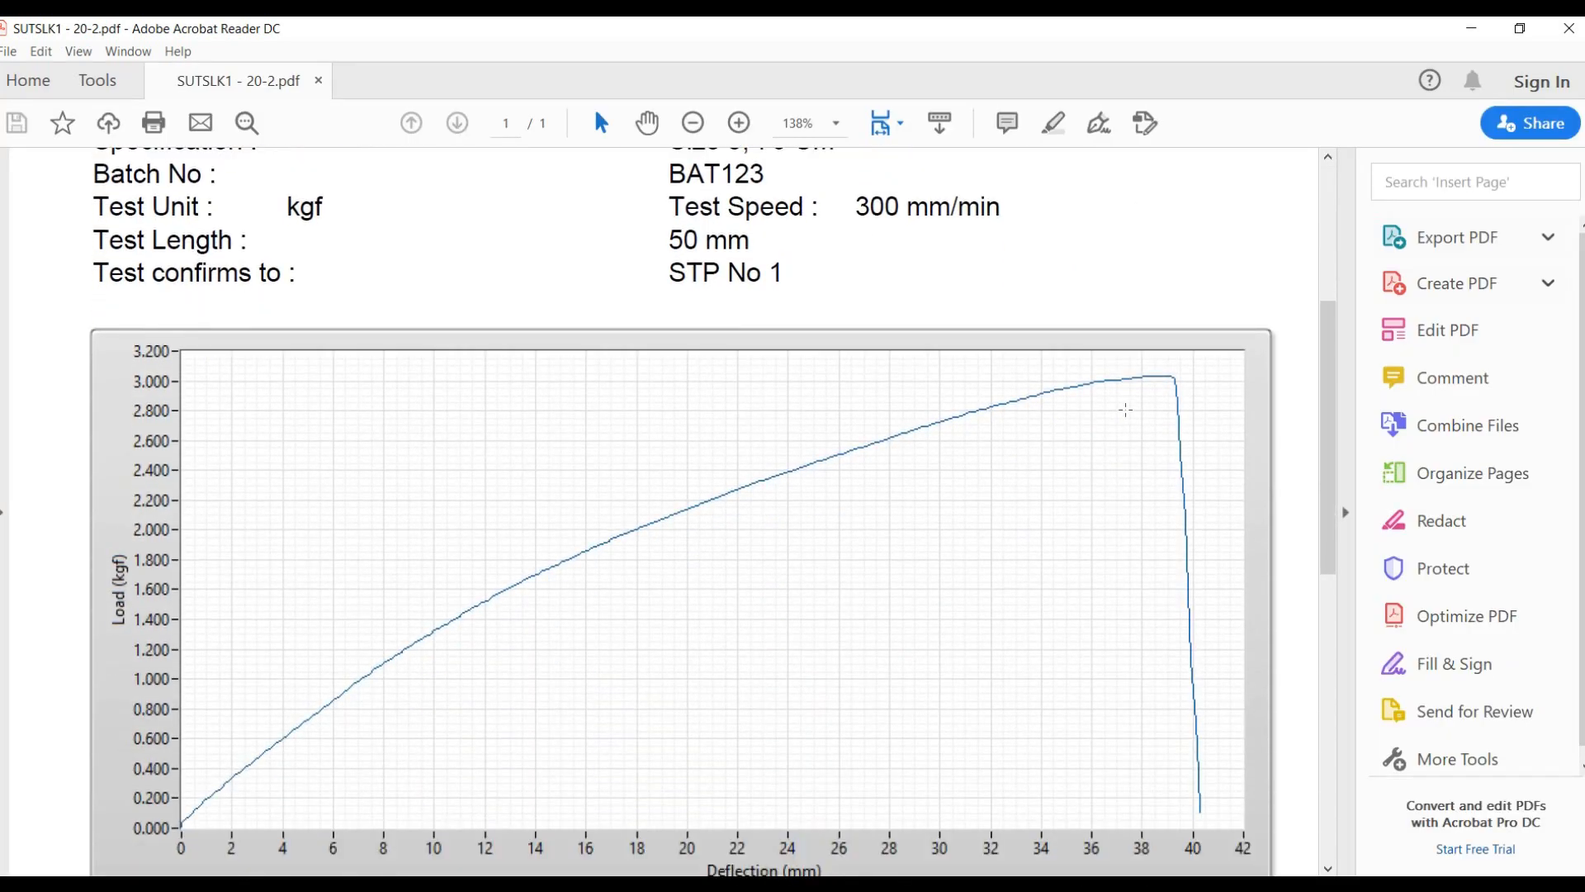
scroll("down", 3)
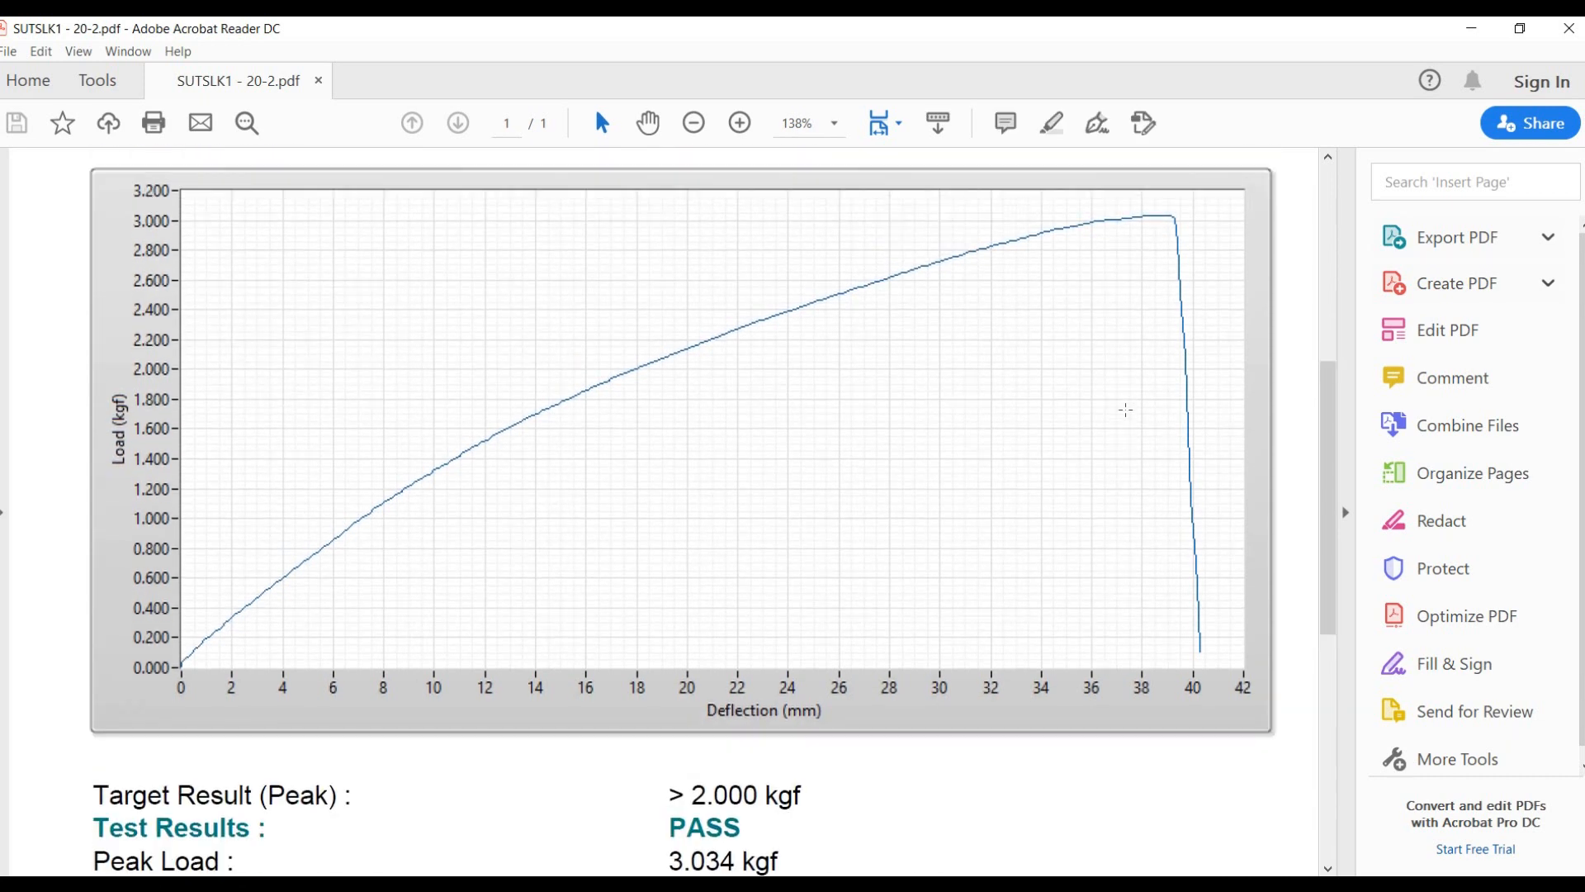
scroll("down", 3)
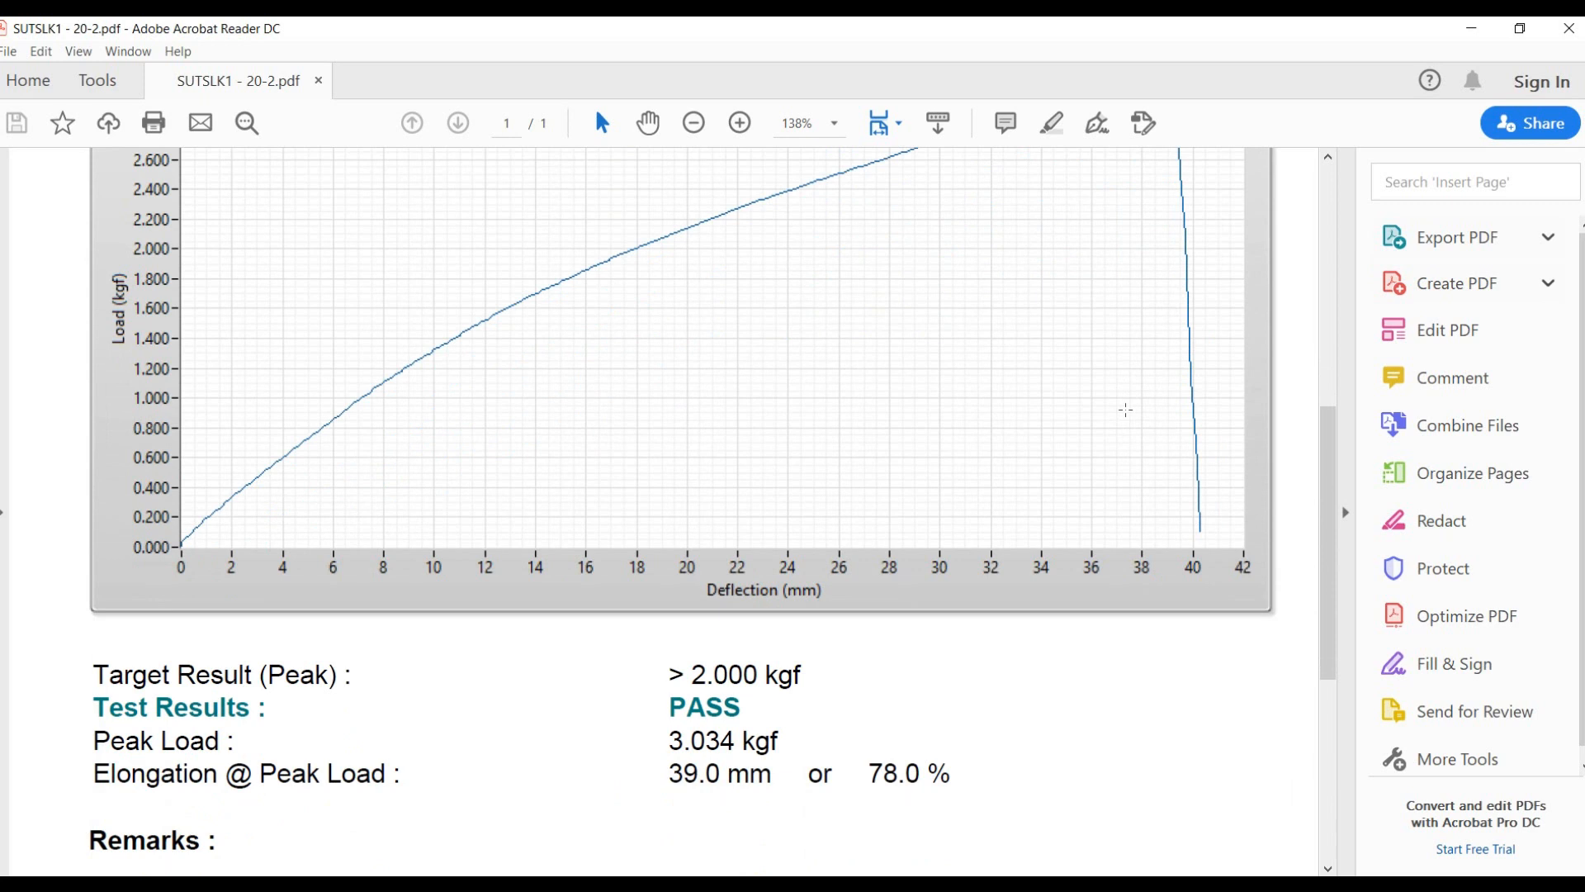
scroll("down", 3)
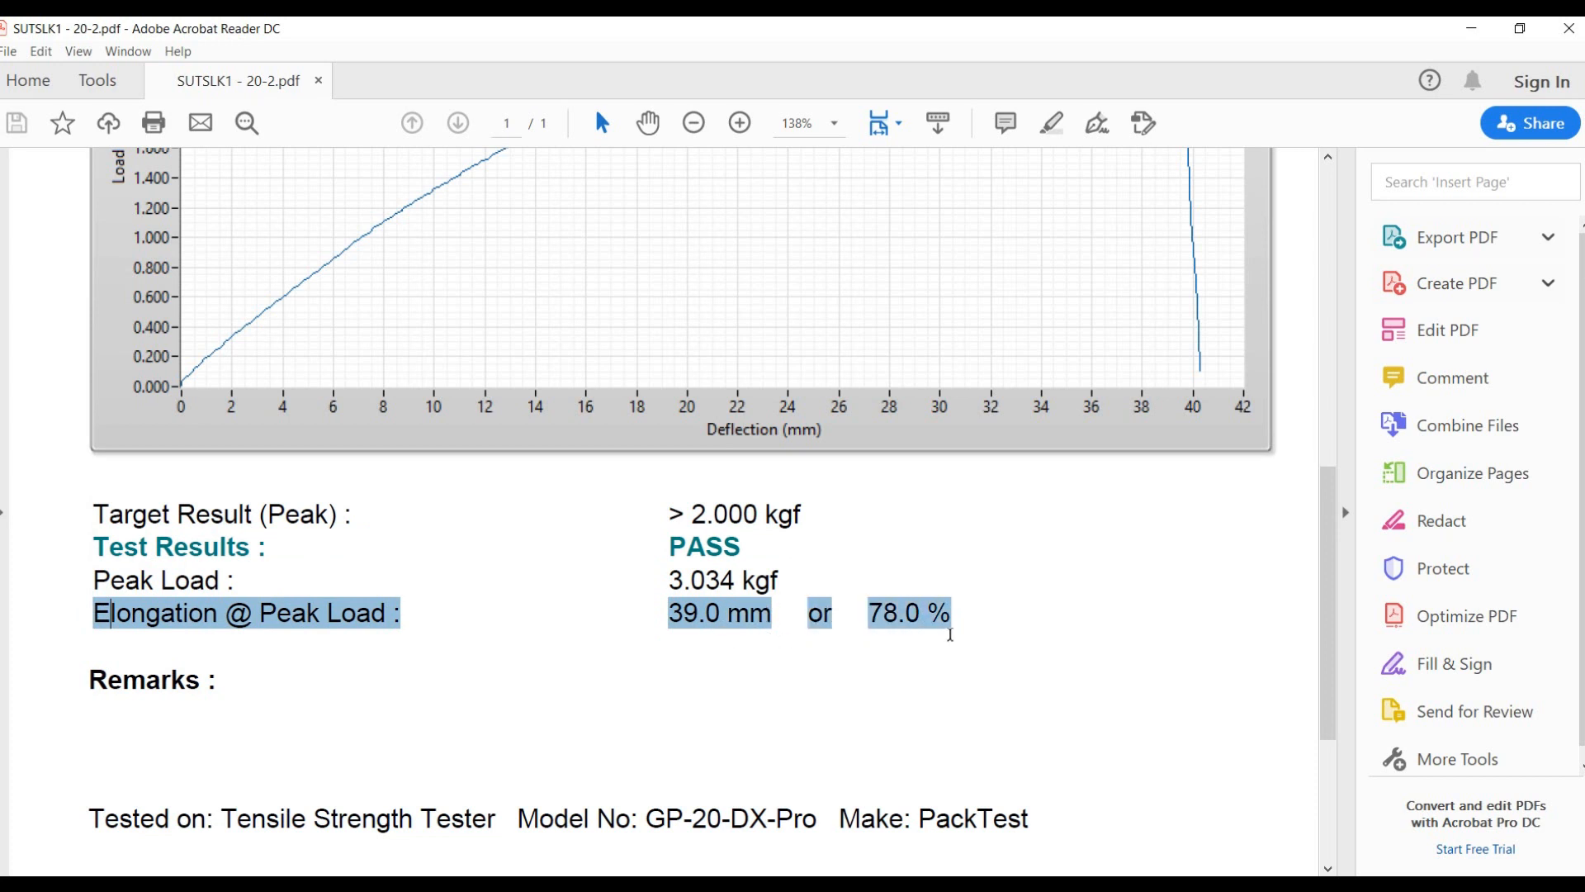
left_click(981, 624)
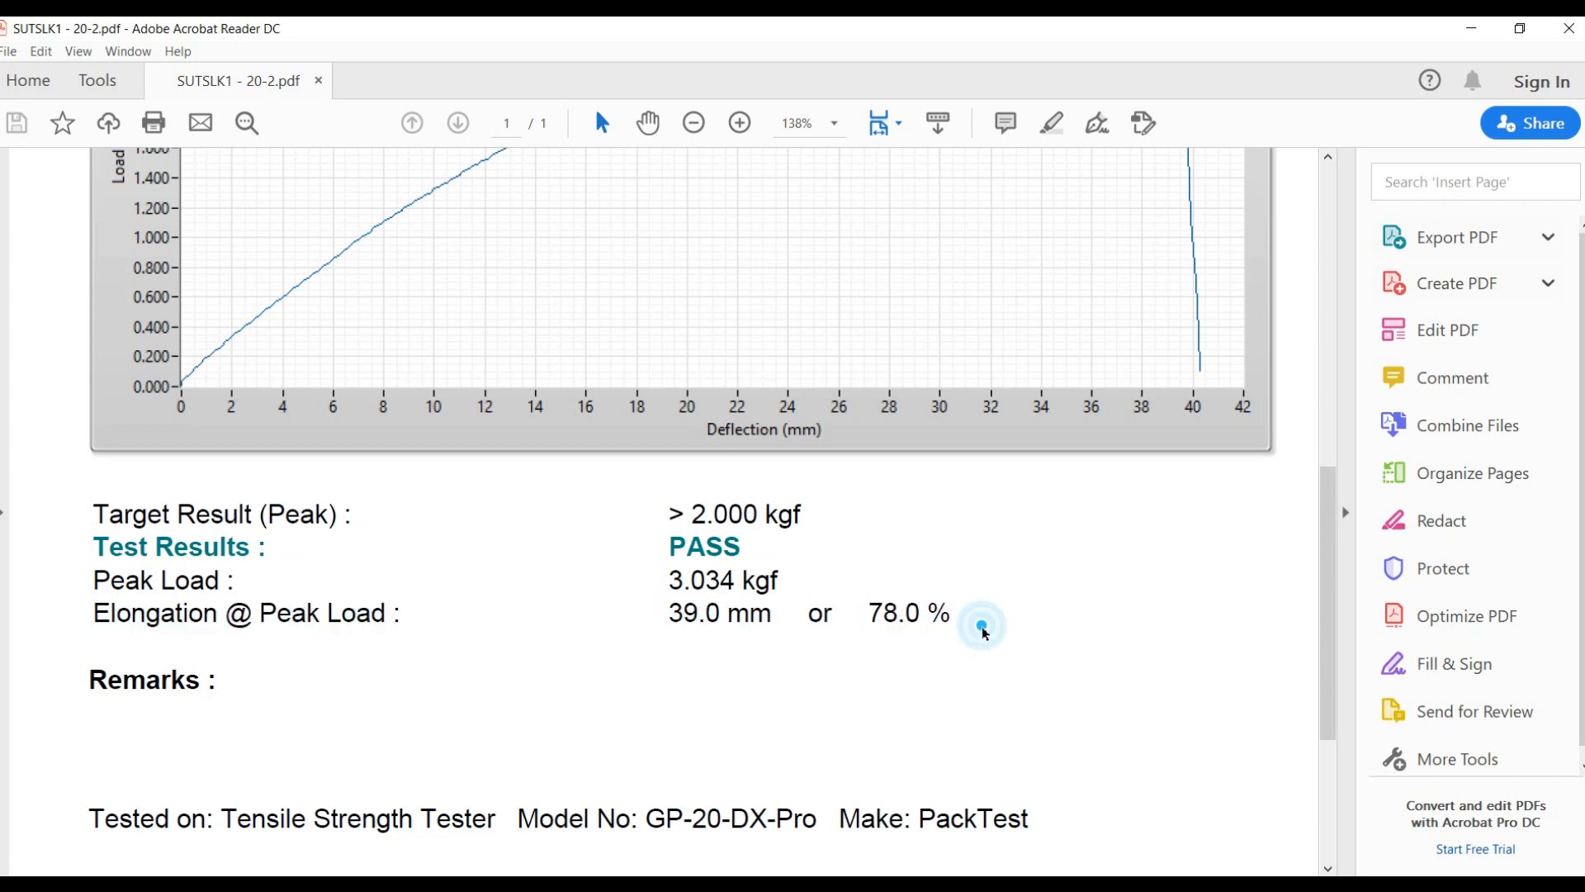
scroll("down", 3)
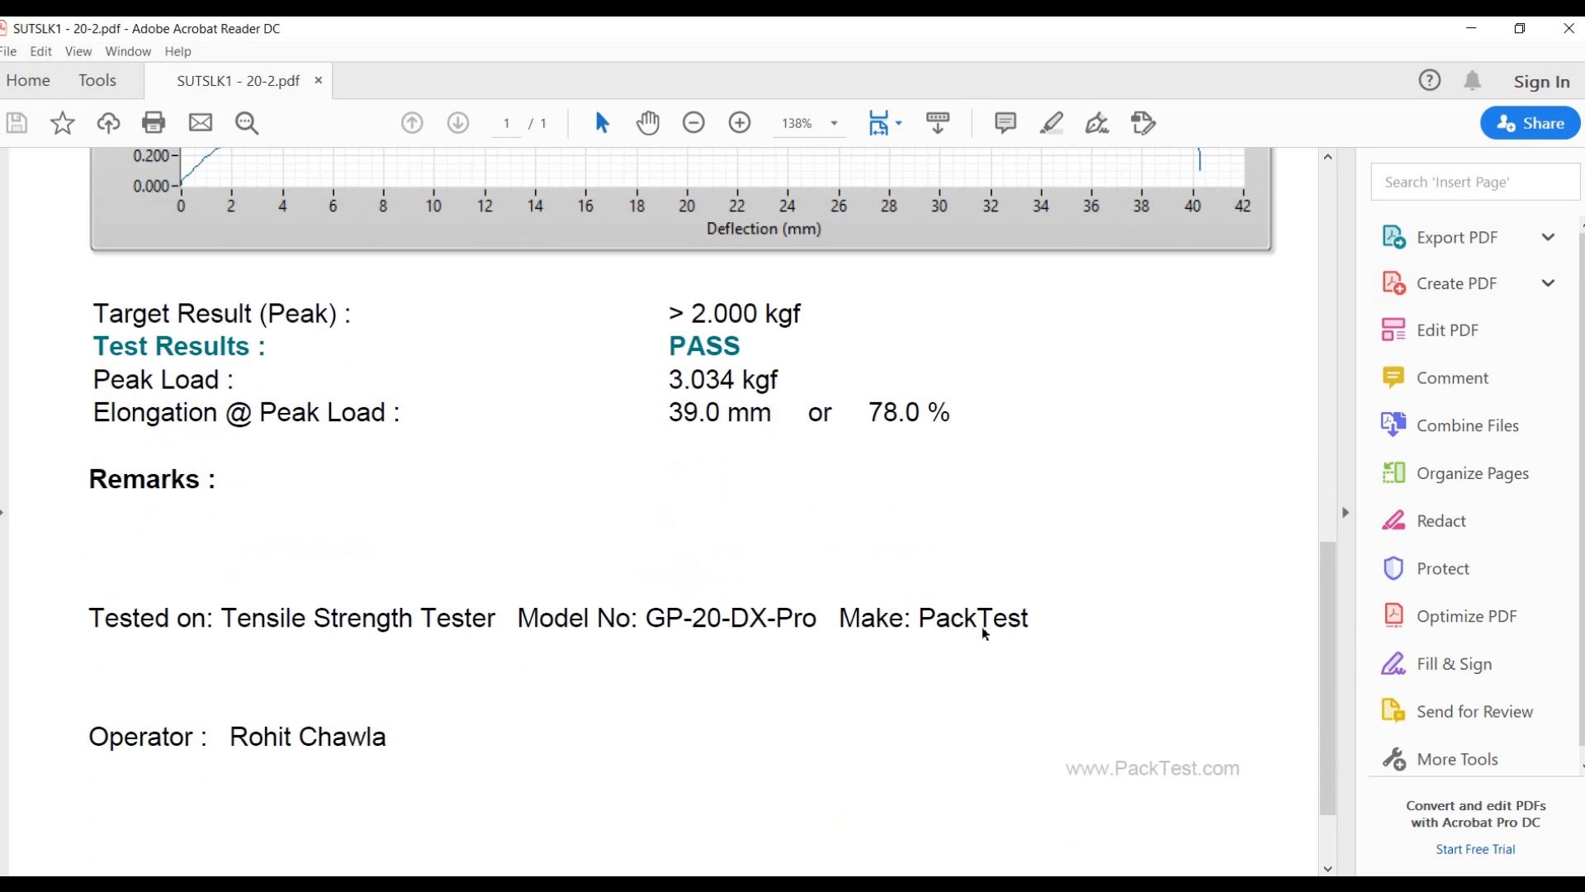